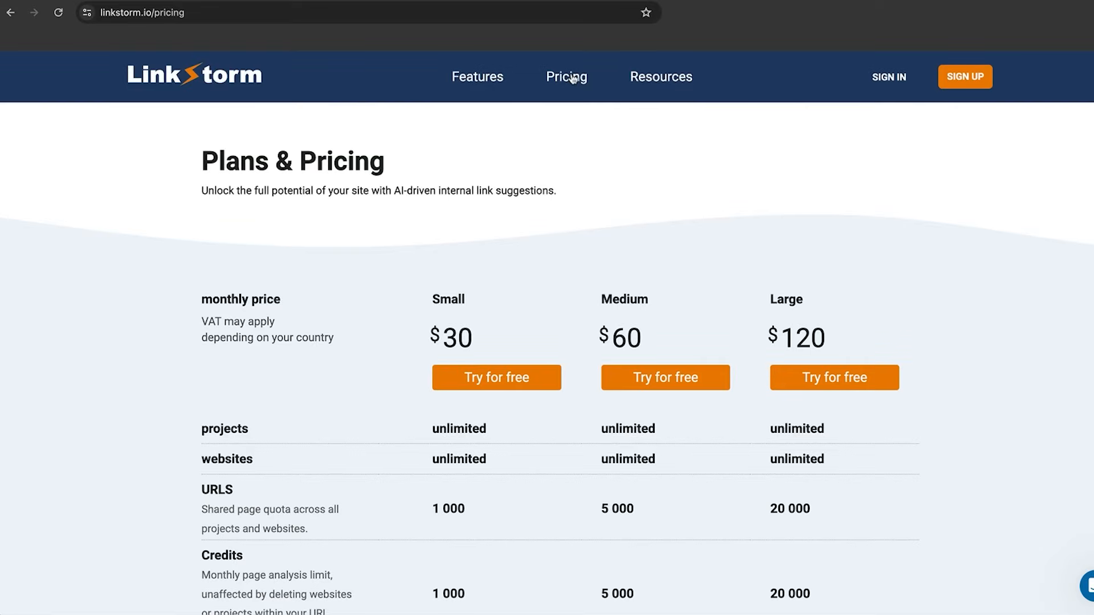
{"action": "mouse_move", "coordinate": [478, 77]}
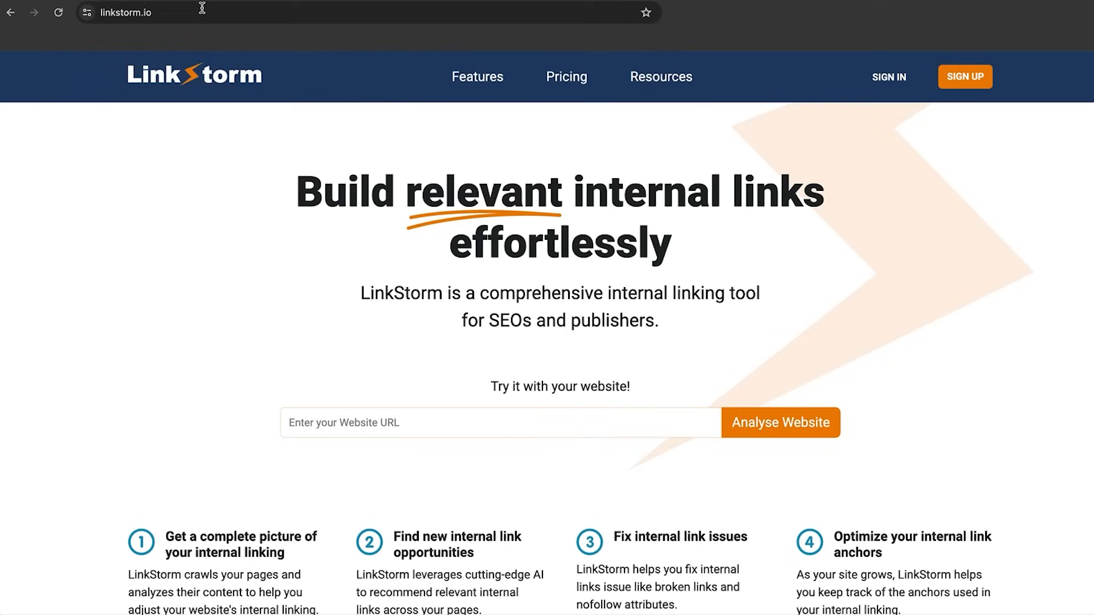
{"action": "mouse_move", "coordinate": [553, 246]}
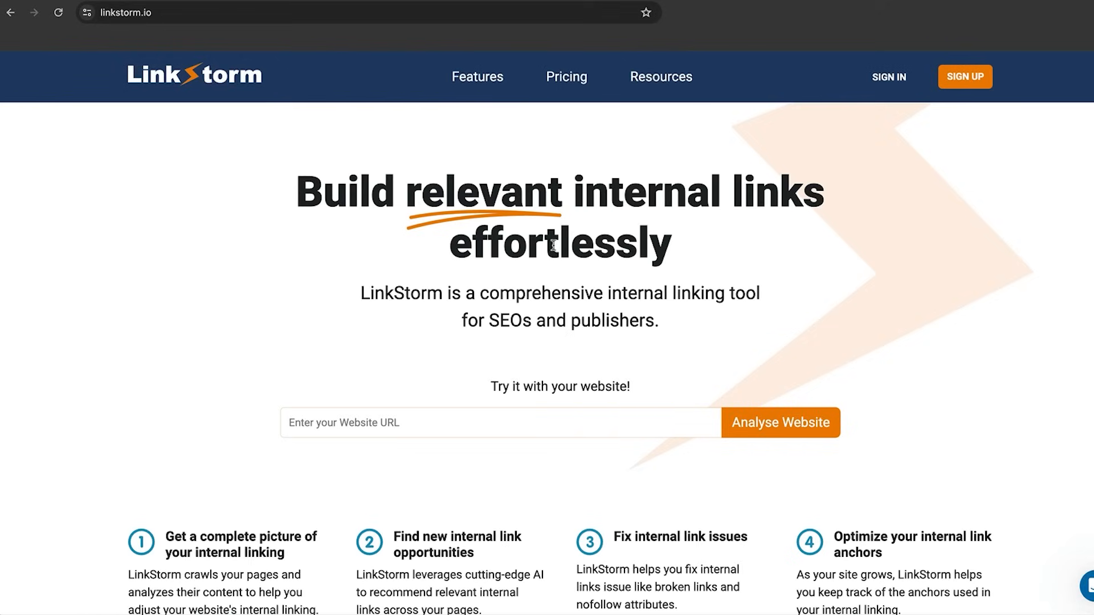
{"action": "mouse_move", "coordinate": [534, 548]}
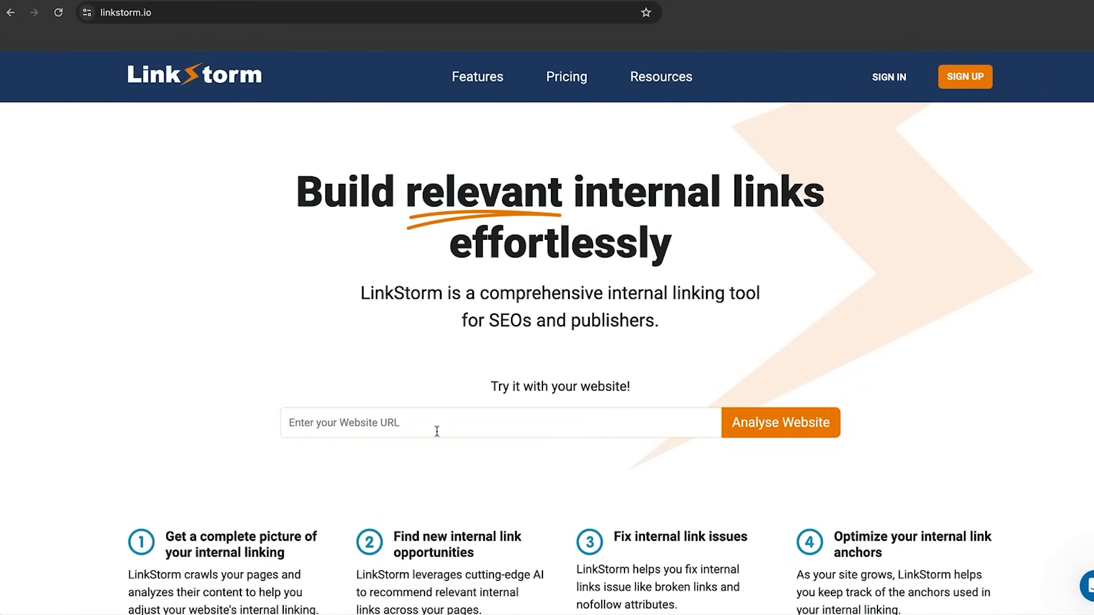
Scroll the homepage from the headline through the free-trial offer to the footer, then open the dashboard
{"action": "scroll", "scroll_direction": "down", "scroll_amount": 3}
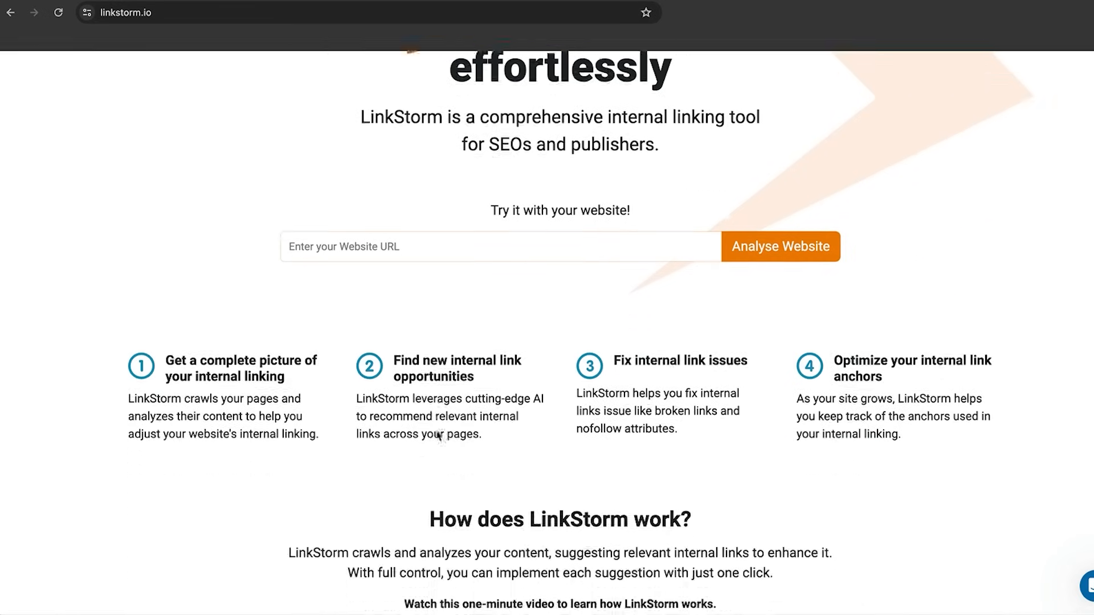
{"action": "scroll", "scroll_direction": "down", "scroll_amount": 3}
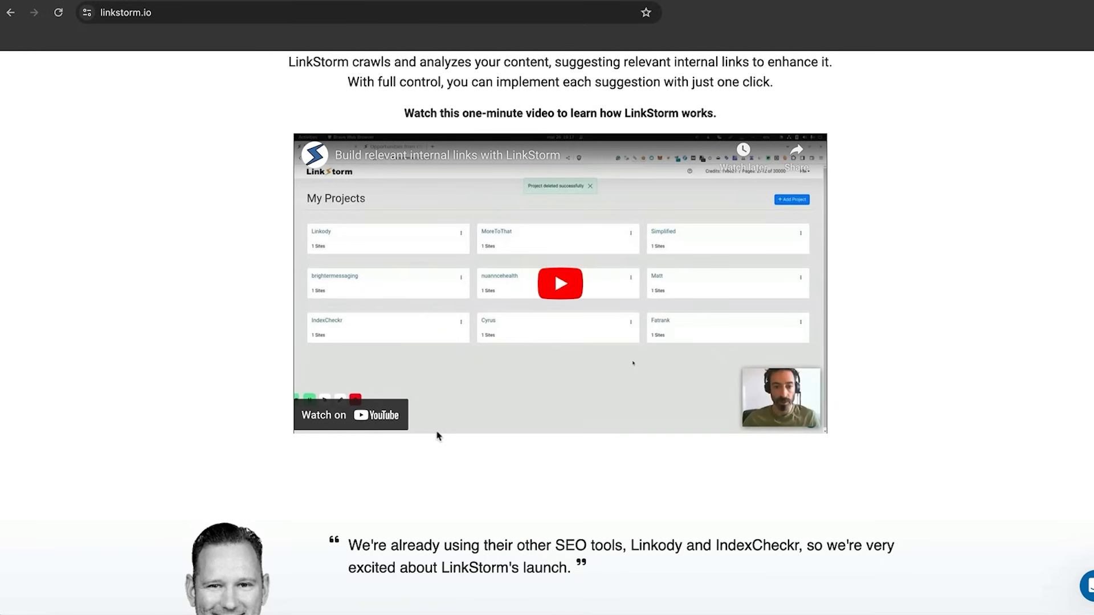
{"action": "scroll", "scroll_direction": "down", "scroll_amount": 3}
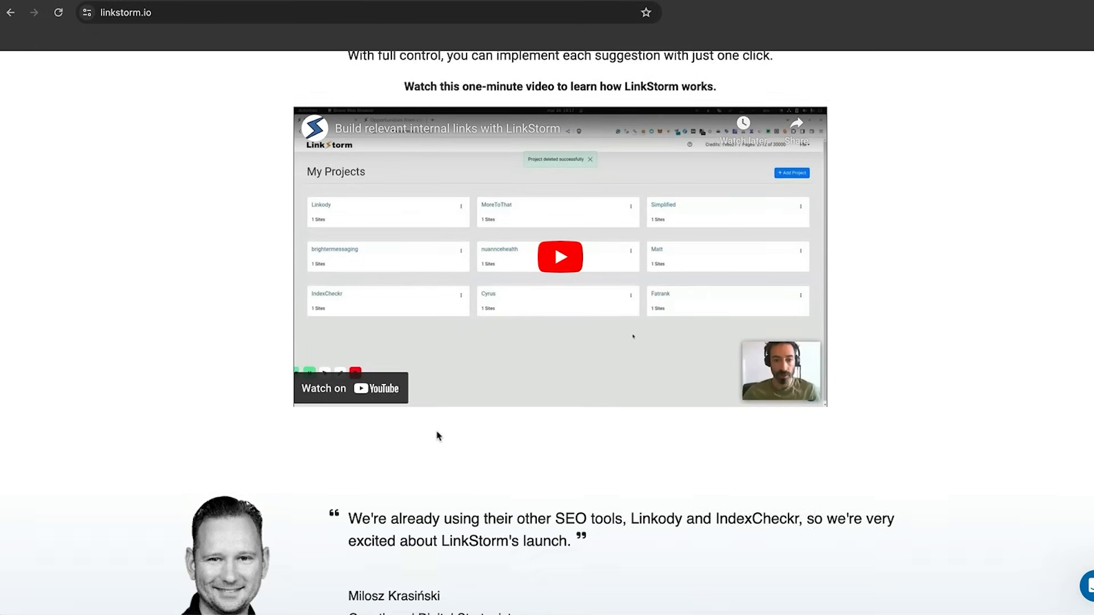
{"action": "scroll", "scroll_direction": "down", "scroll_amount": 3}
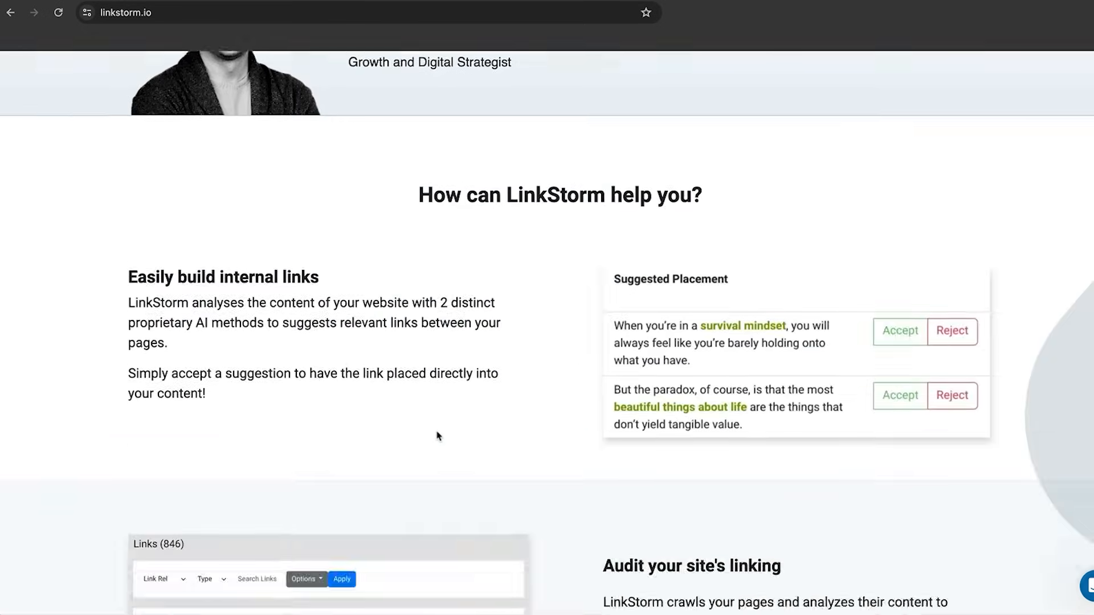
{"action": "scroll", "scroll_direction": "down", "scroll_amount": 3}
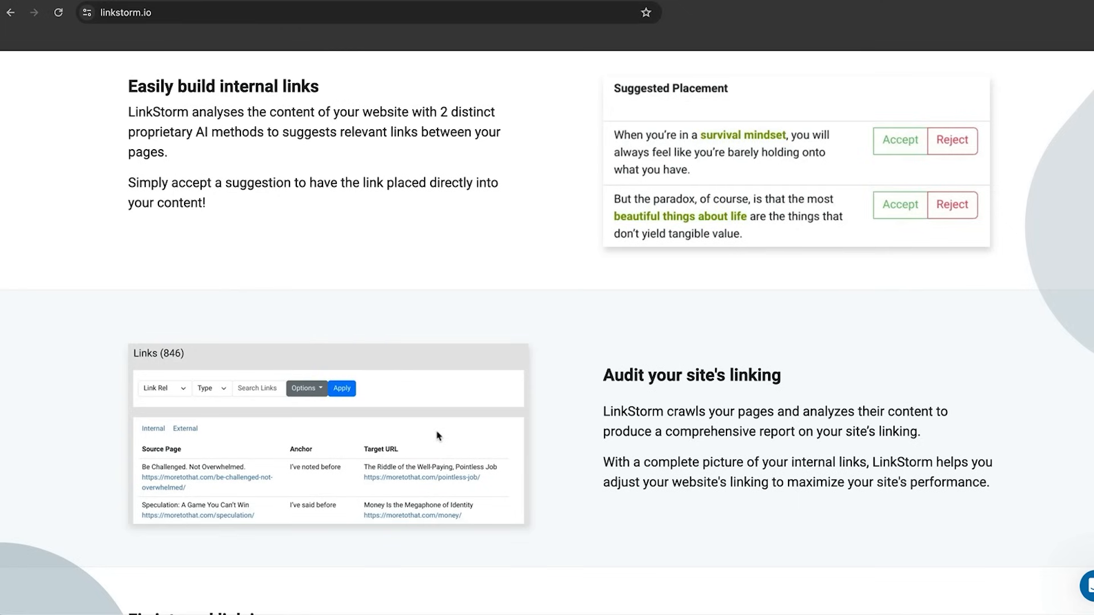
{"action": "scroll", "scroll_direction": "down", "scroll_amount": 3}
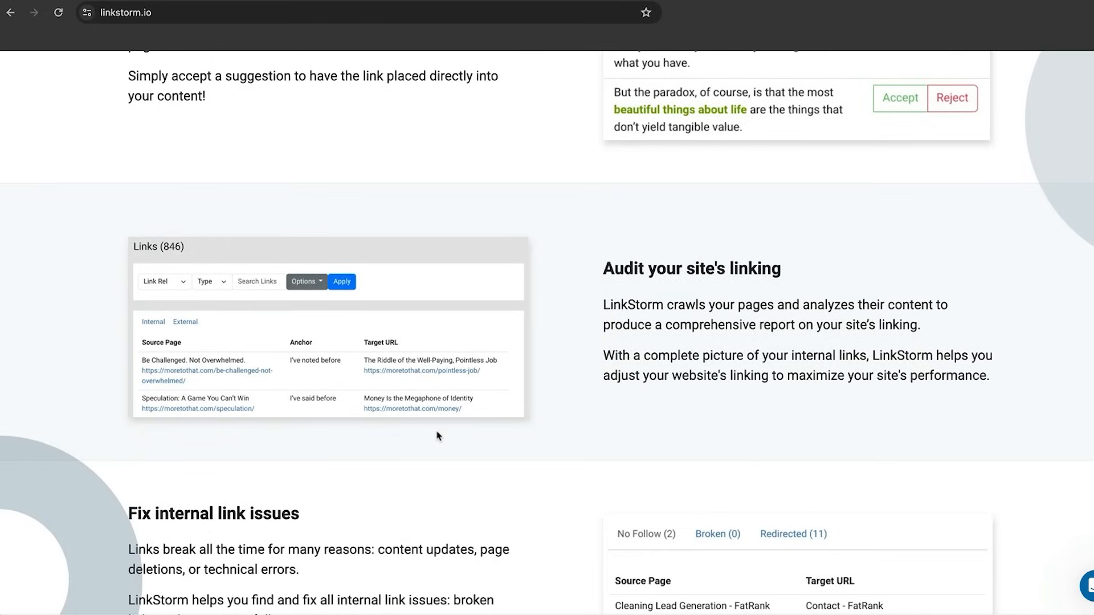
{"action": "scroll", "scroll_direction": "down", "scroll_amount": 3}
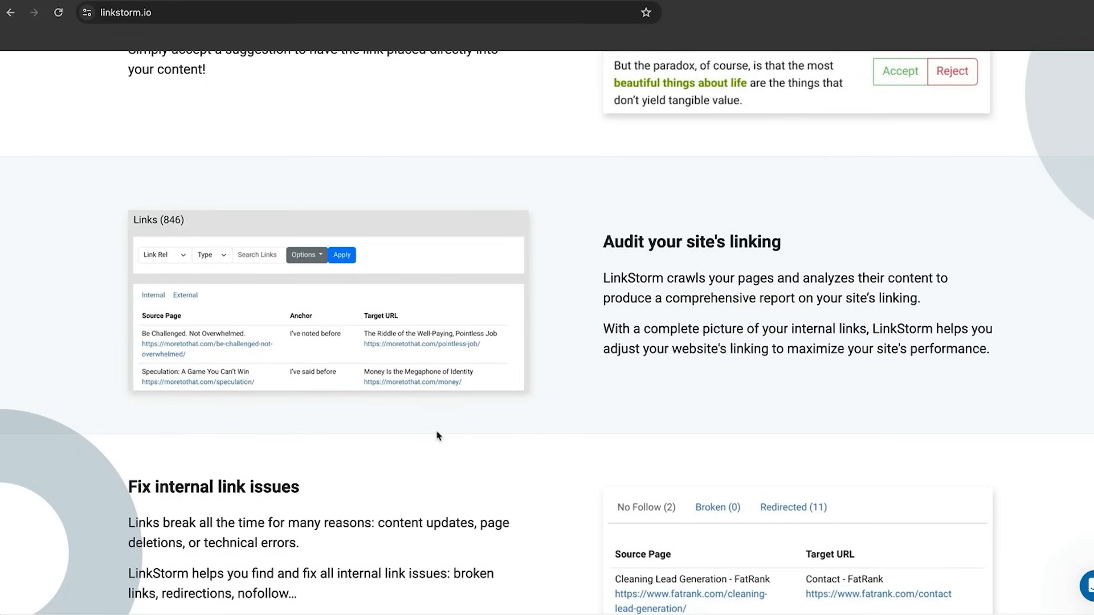
{"action": "scroll", "scroll_direction": "down", "scroll_amount": 3}
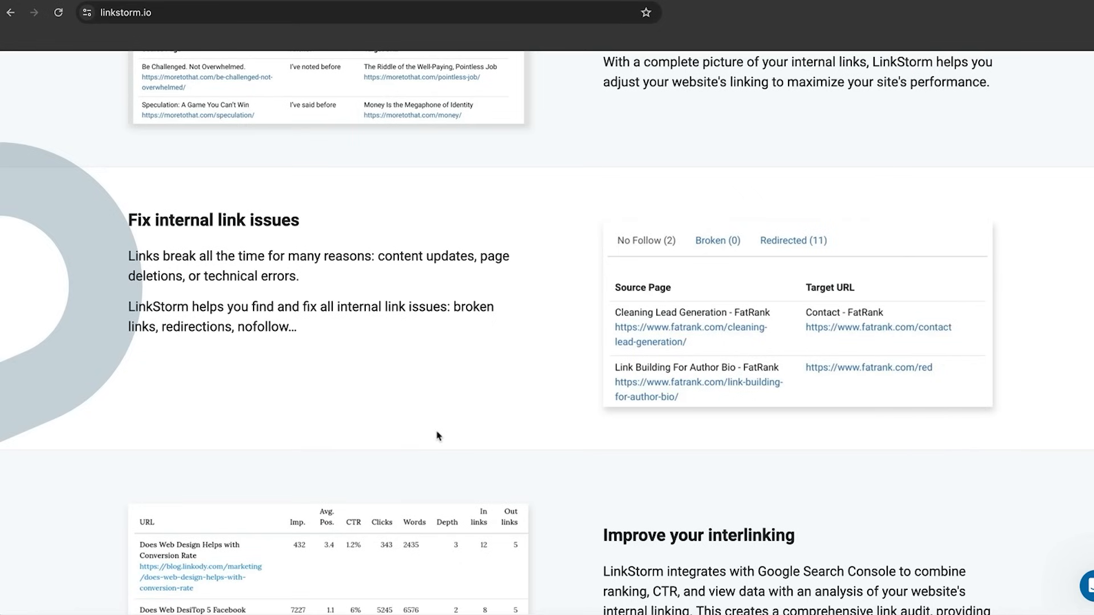
{"action": "scroll", "scroll_direction": "down", "scroll_amount": 3}
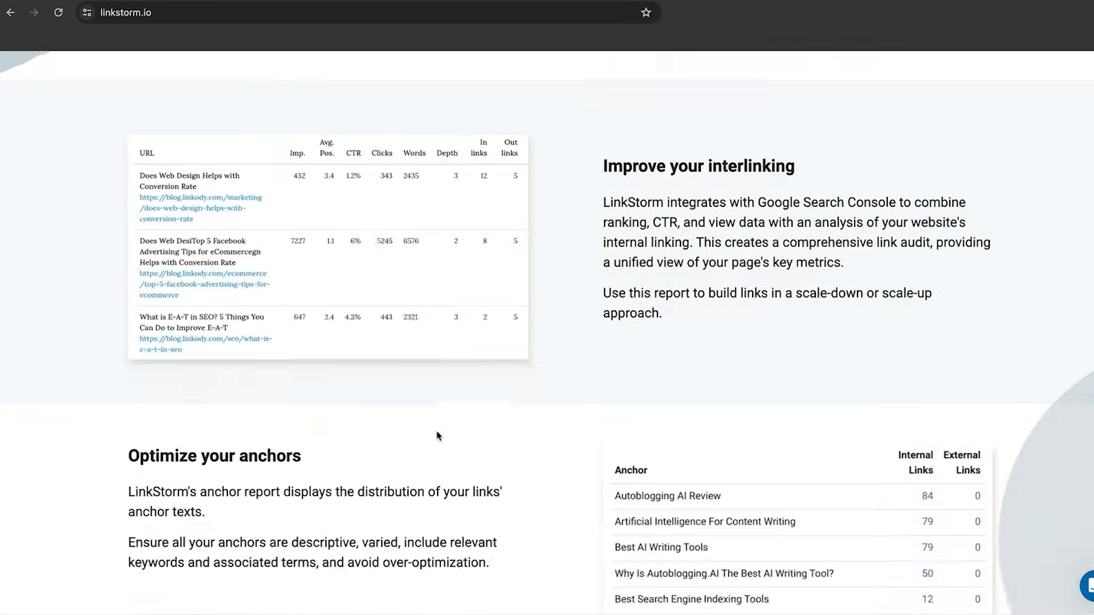
{"action": "scroll", "scroll_direction": "down", "scroll_amount": 3}
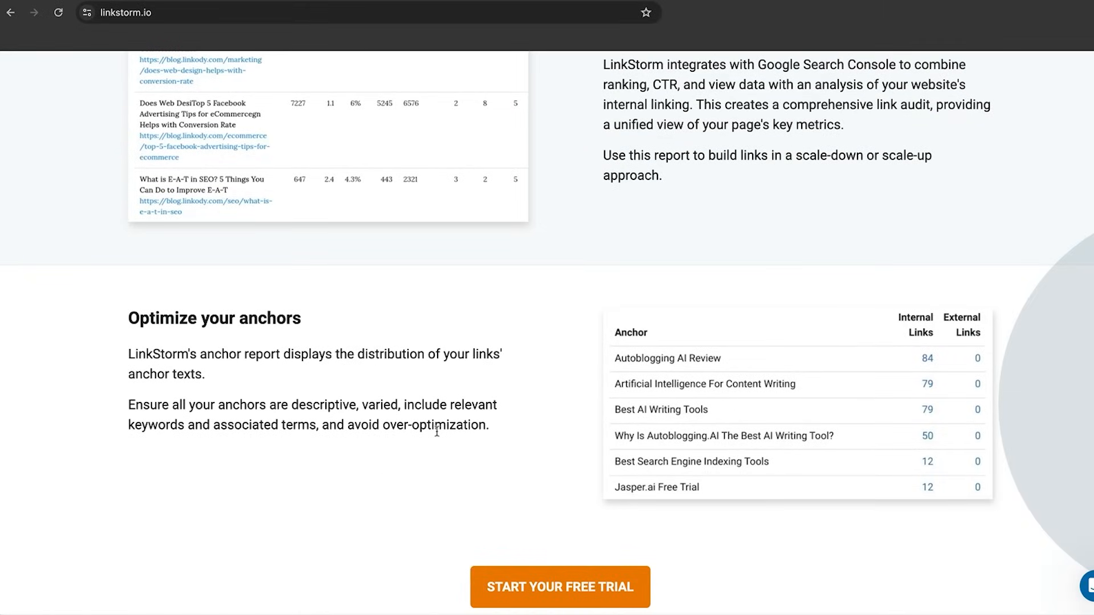
{"action": "scroll", "scroll_direction": "down", "scroll_amount": 3}
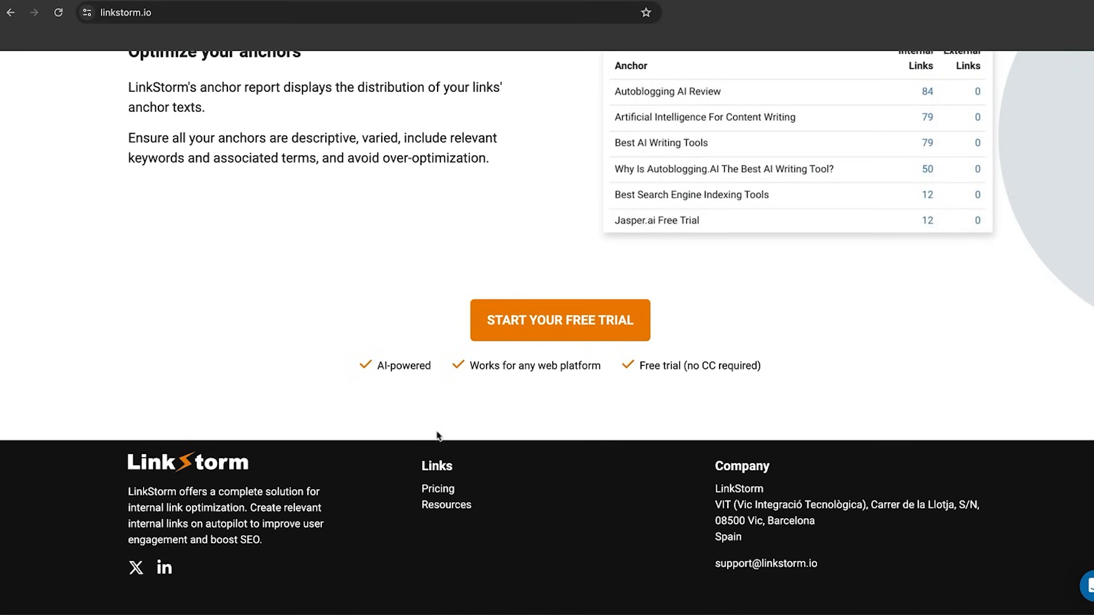
{"action": "left_click", "coordinate": [559, 321]}
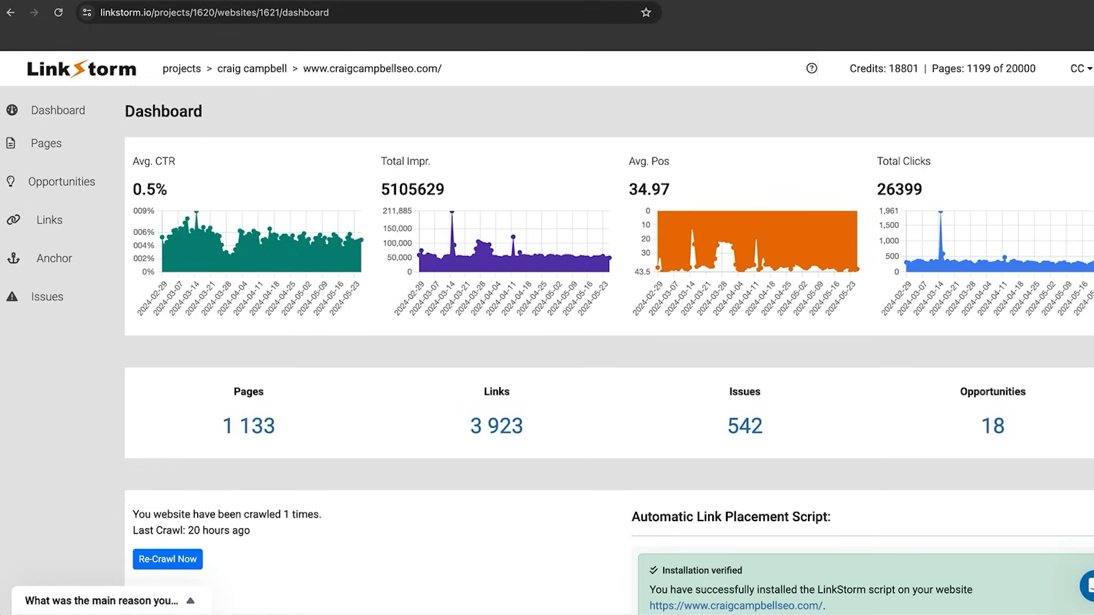
{"action": "mouse_move", "coordinate": [906, 514]}
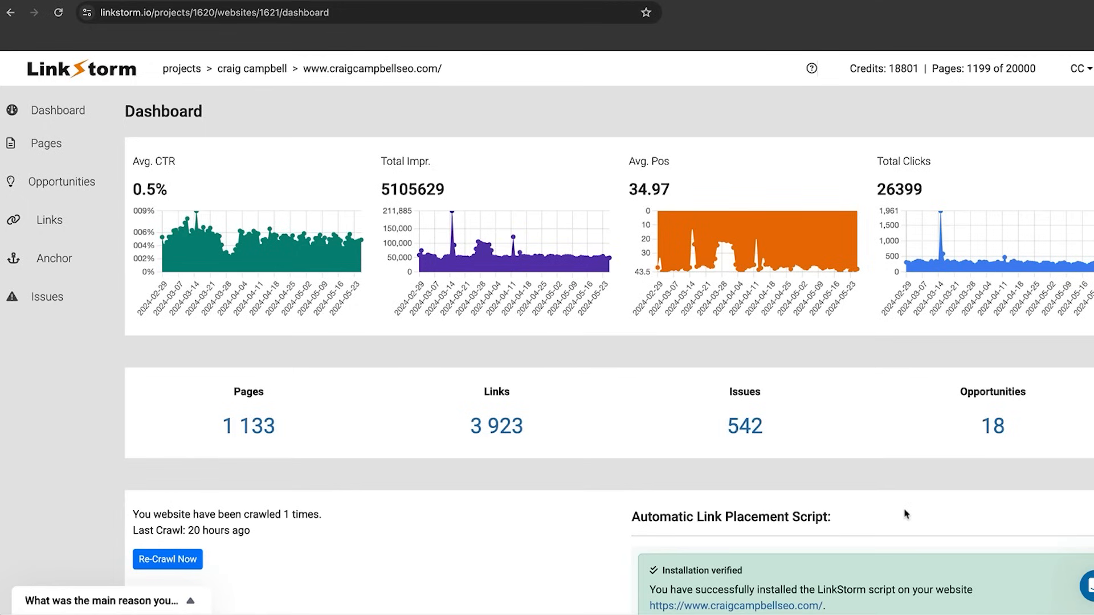
Scroll the craigcampbellseo.com dashboard below the metrics to the verified link-placement script panel
{"action": "scroll", "scroll_direction": "down", "scroll_amount": 3}
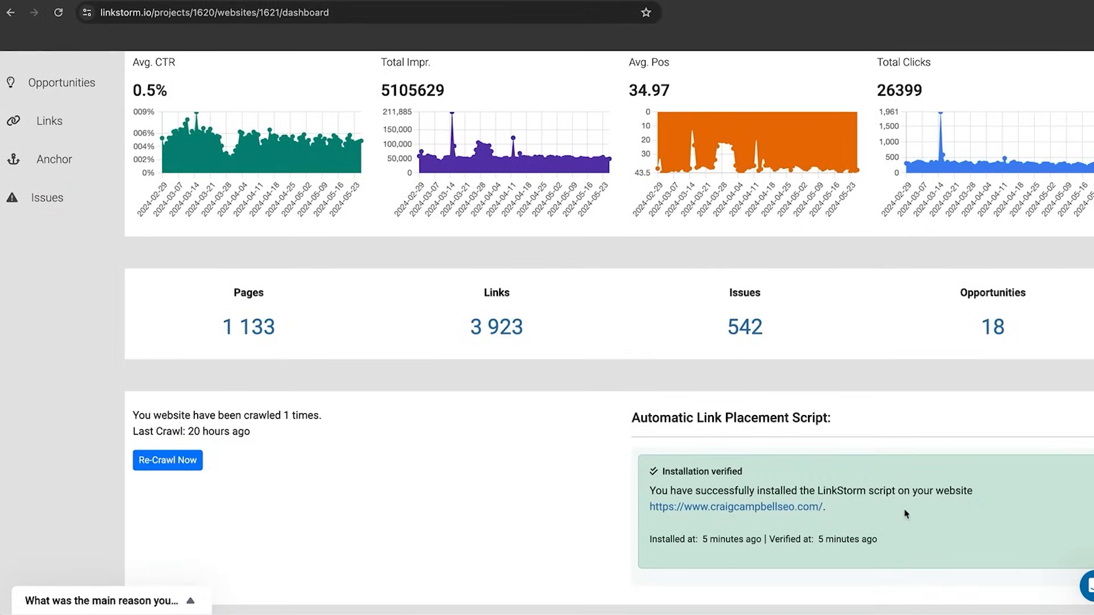
{"action": "mouse_move", "coordinate": [632, 407]}
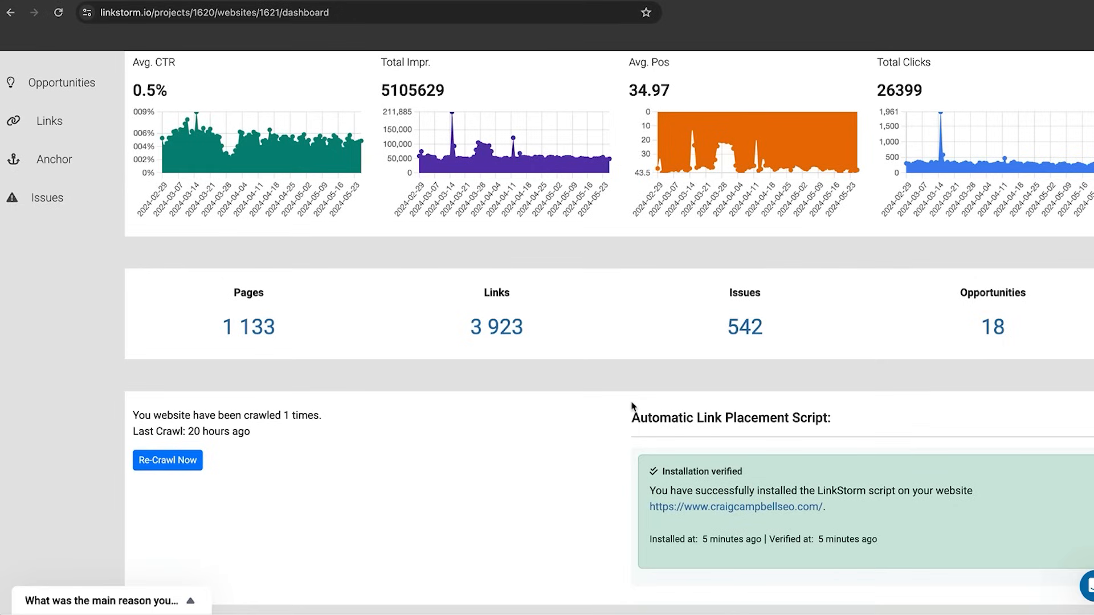
{"action": "mouse_move", "coordinate": [749, 494]}
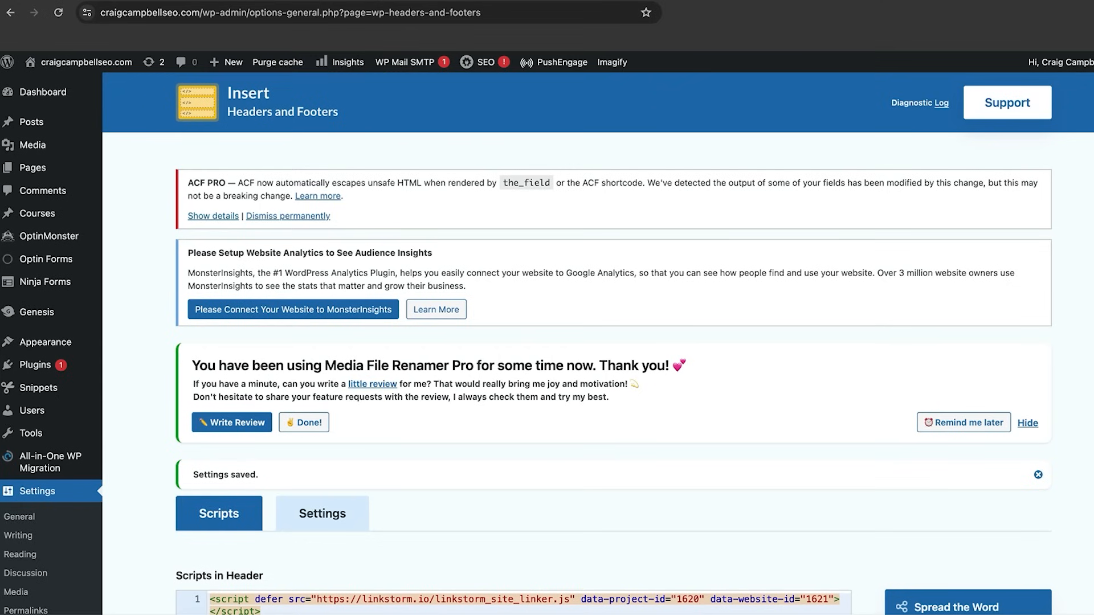
{"action": "mouse_move", "coordinate": [618, 548]}
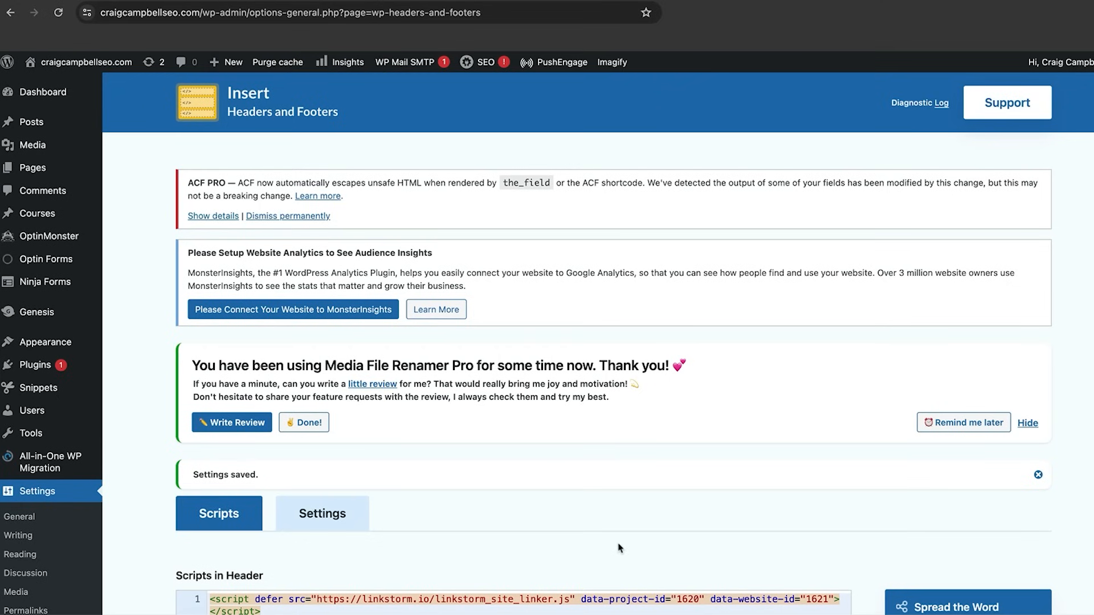
Scroll the WP Headers and Footers settings to check the LinkStorm script in header and body
{"action": "scroll", "scroll_direction": "down", "scroll_amount": 3}
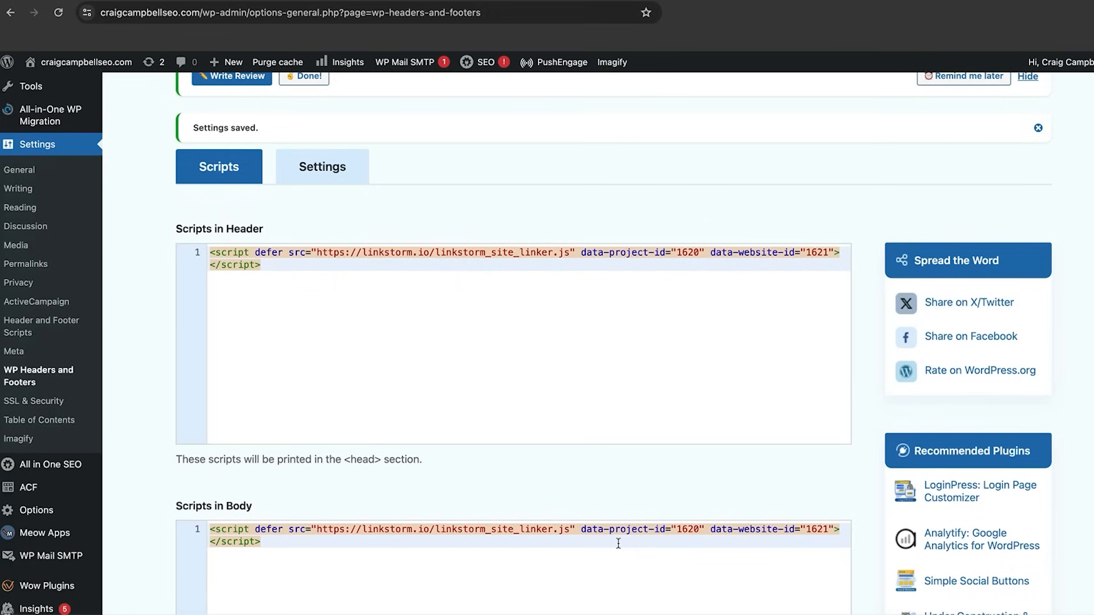
{"action": "scroll", "scroll_direction": "up", "scroll_amount": 3}
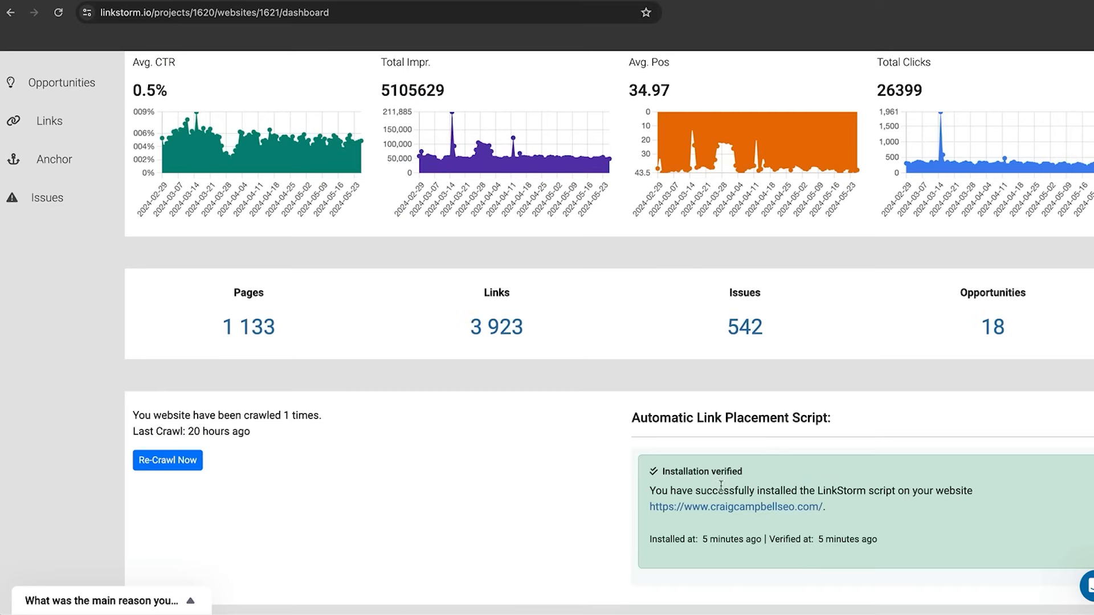
{"action": "mouse_move", "coordinate": [749, 490]}
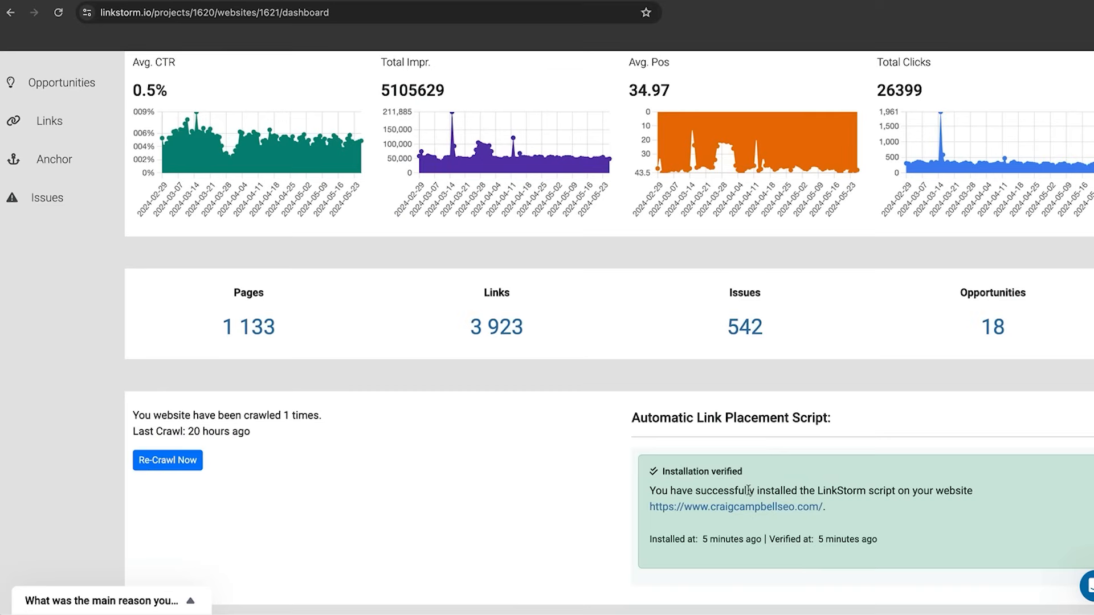
{"action": "mouse_move", "coordinate": [889, 512]}
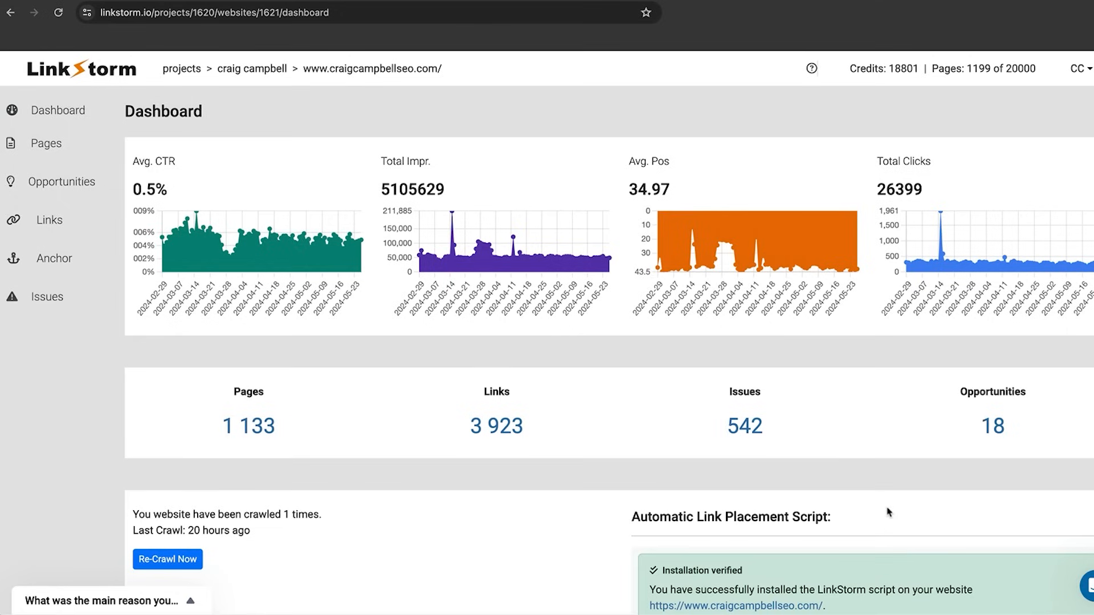
{"action": "mouse_move", "coordinate": [501, 339]}
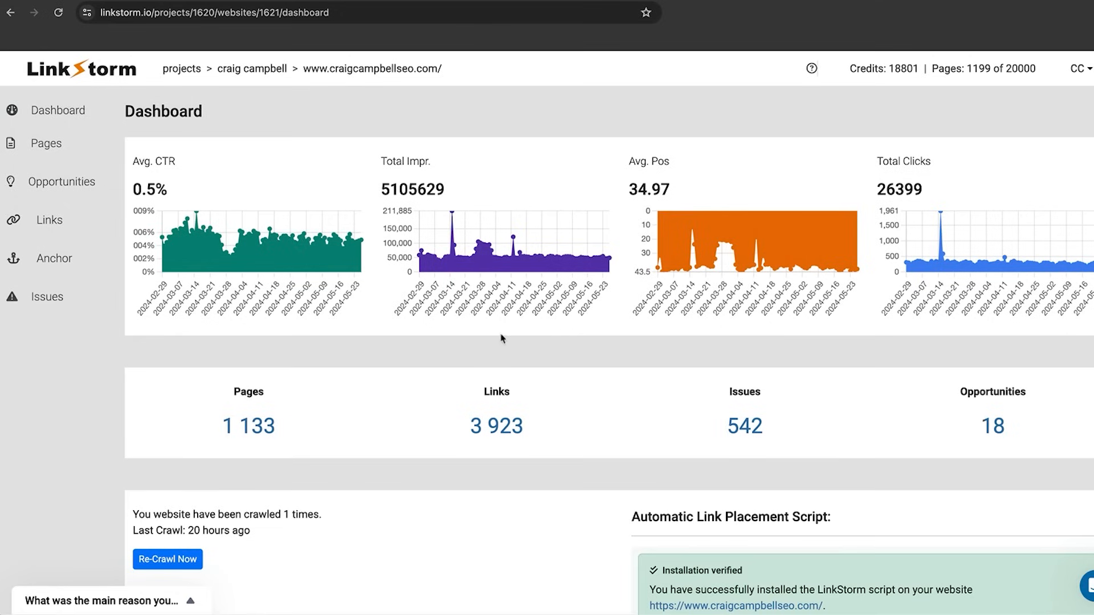
{"action": "mouse_move", "coordinate": [224, 217]}
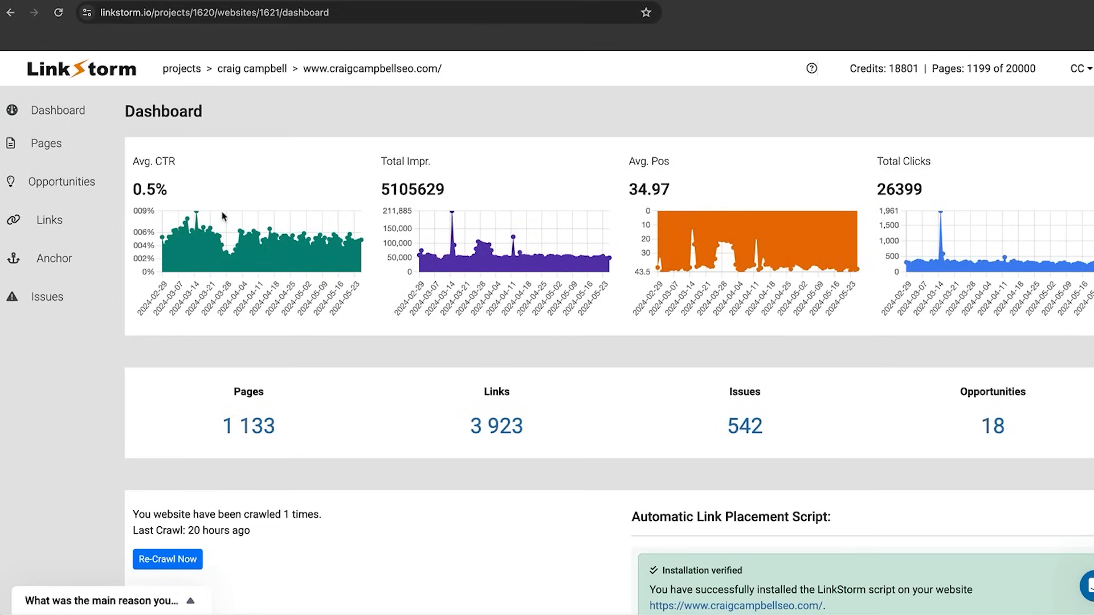
{"action": "mouse_move", "coordinate": [458, 219]}
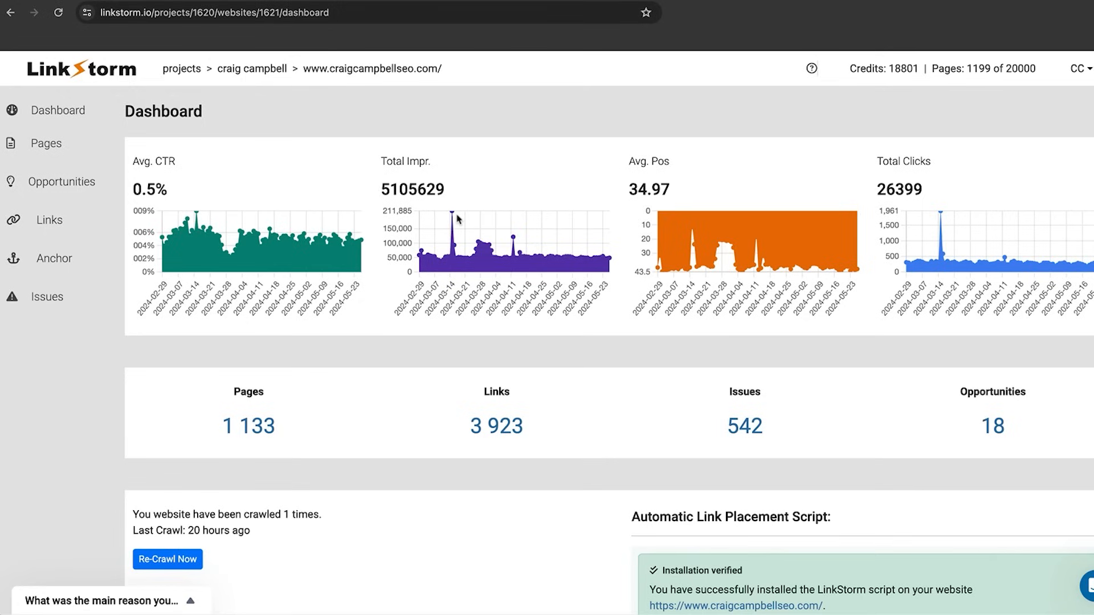
{"action": "mouse_move", "coordinate": [997, 184]}
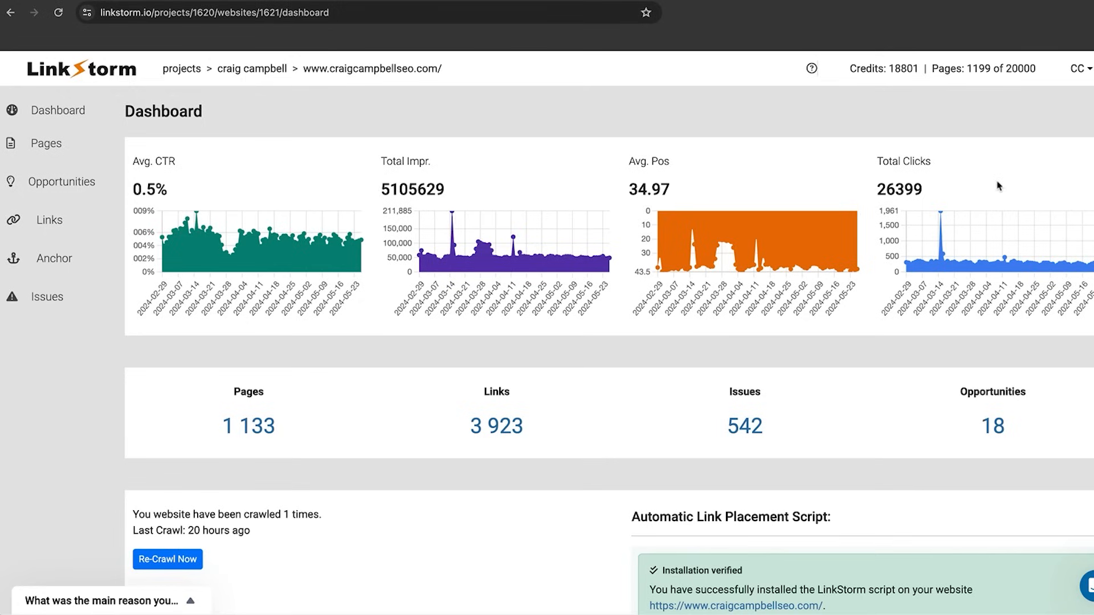
{"action": "mouse_move", "coordinate": [951, 213]}
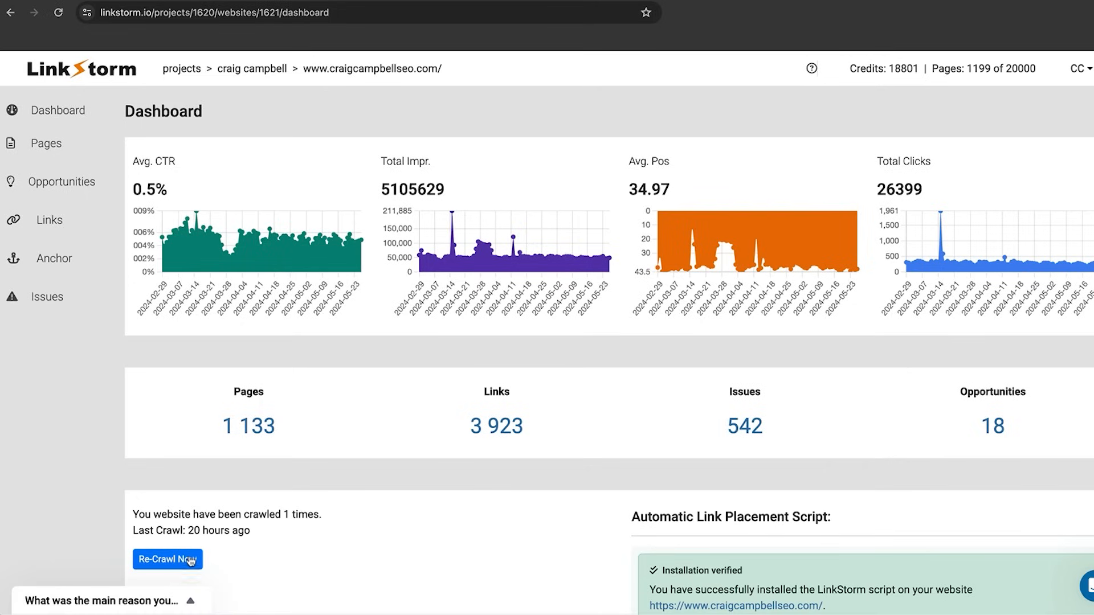
{"action": "mouse_move", "coordinate": [73, 147]}
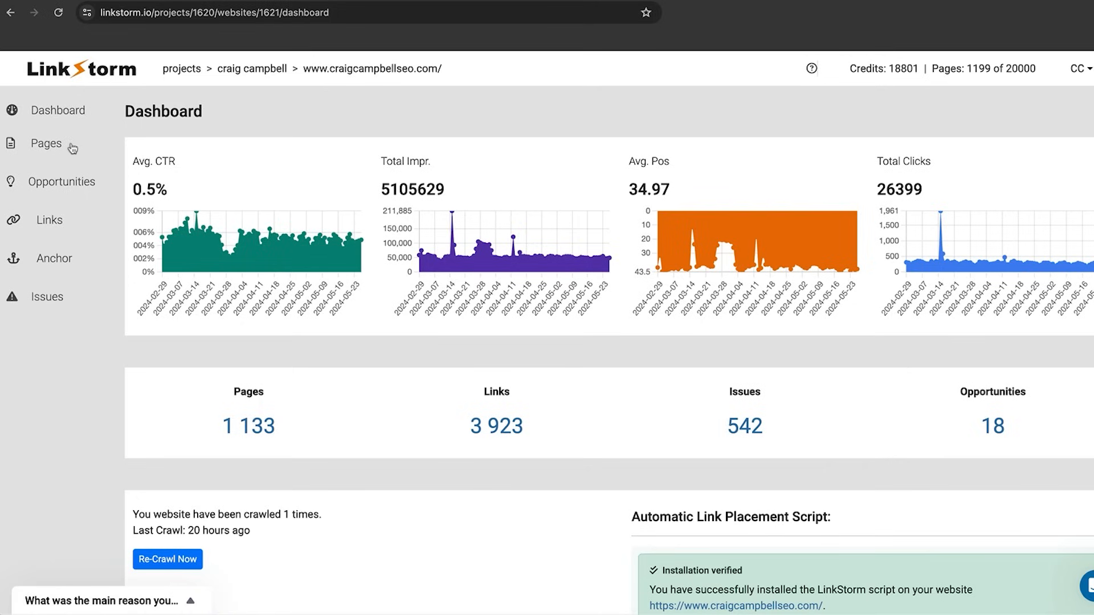
Open the Pages report and move to page 3 of the 1133 pages
{"action": "left_click", "coordinate": [46, 143]}
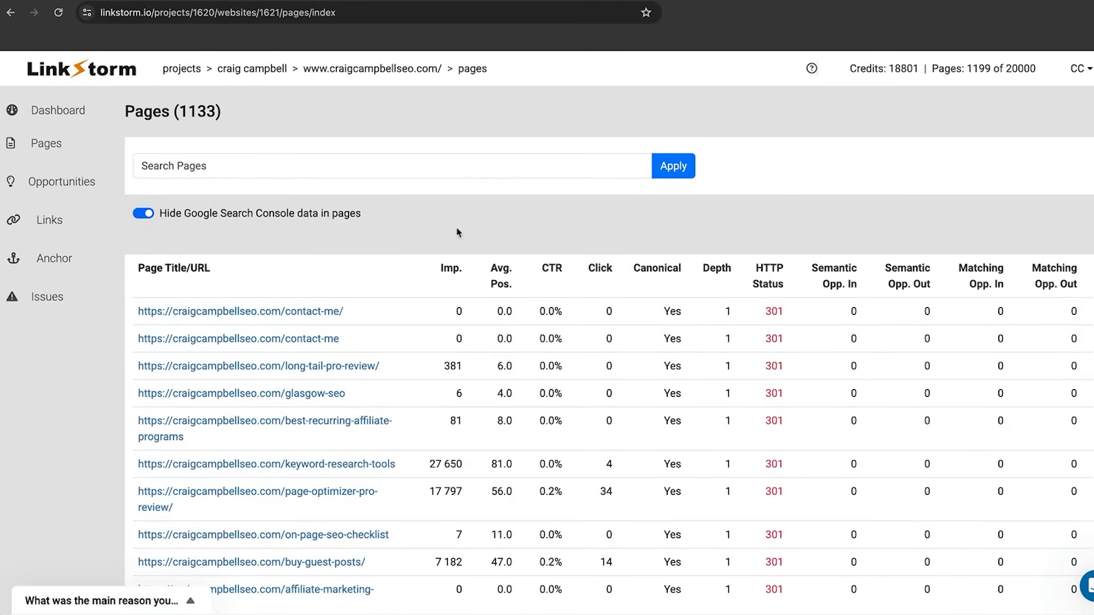
{"action": "scroll", "scroll_direction": "down", "scroll_amount": 3}
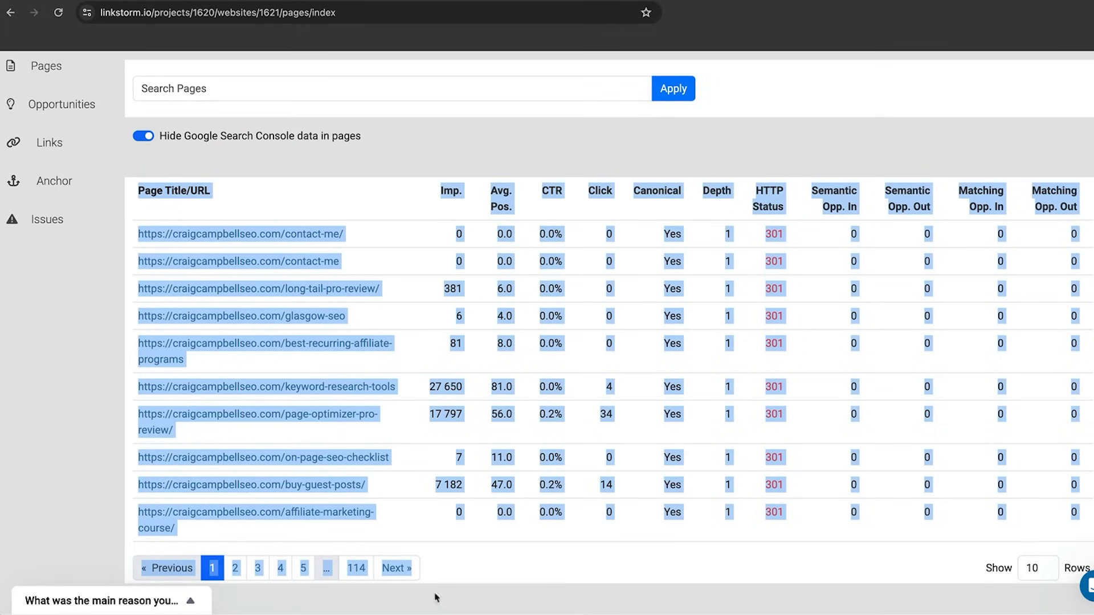
{"action": "left_click", "coordinate": [257, 568]}
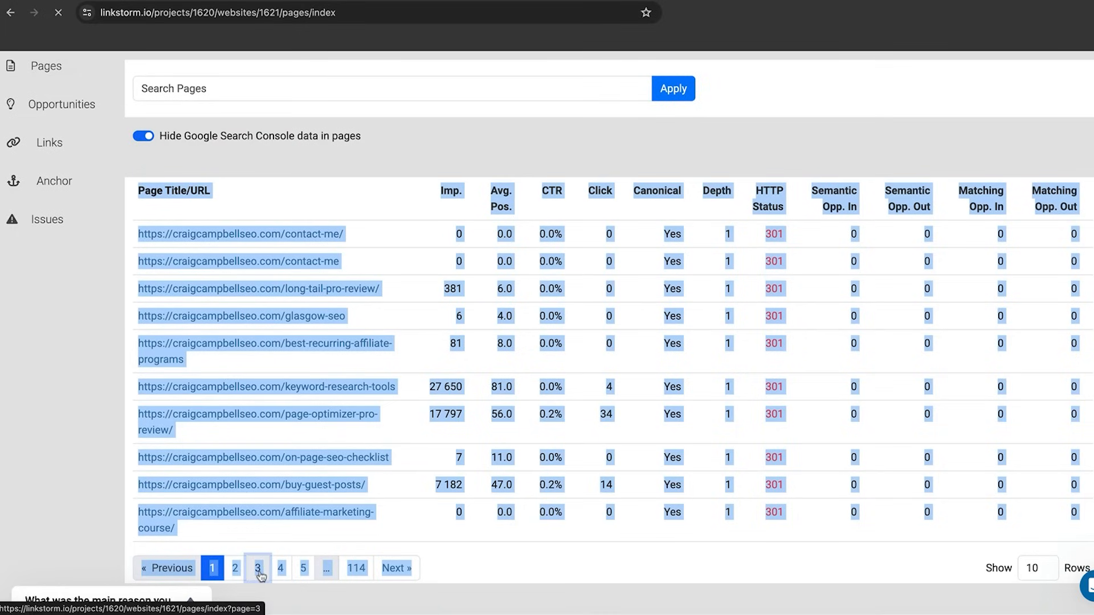
{"action": "left_click", "coordinate": [257, 568]}
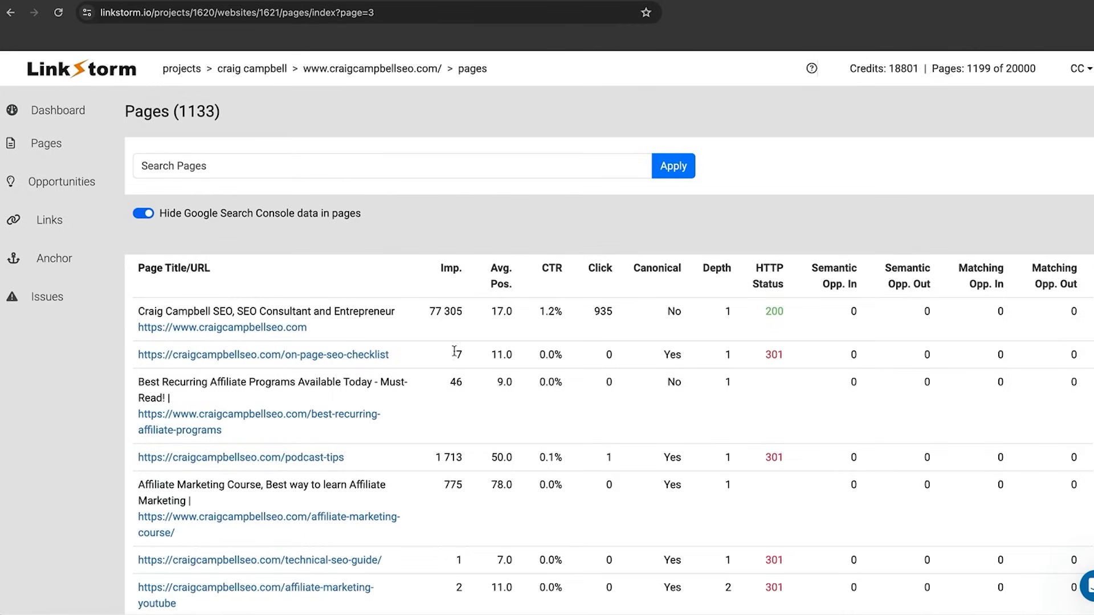
{"action": "mouse_move", "coordinate": [473, 323]}
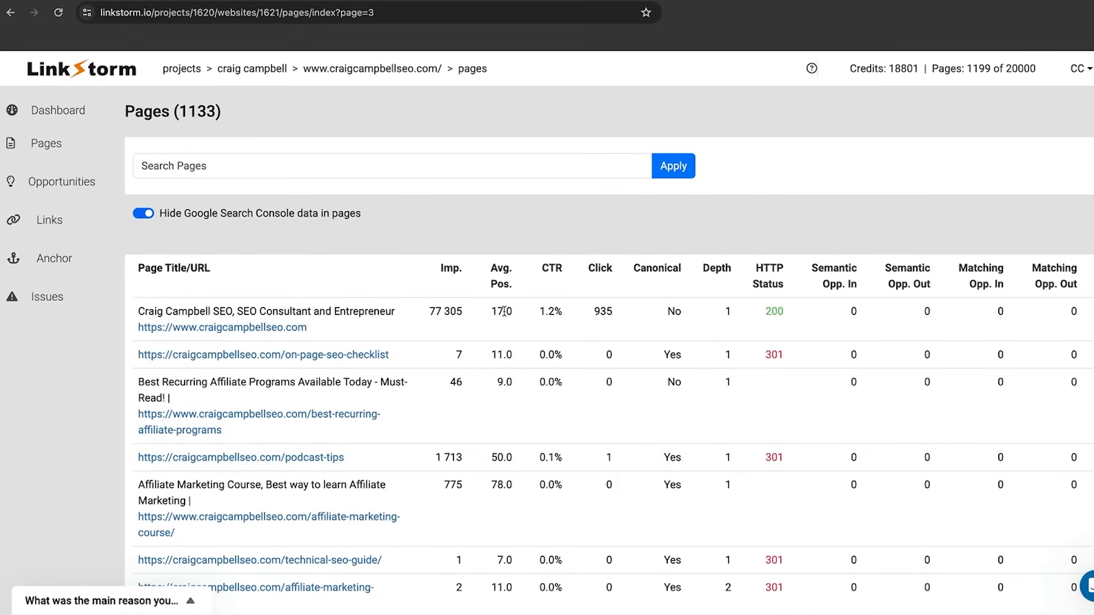
{"action": "mouse_move", "coordinate": [727, 309]}
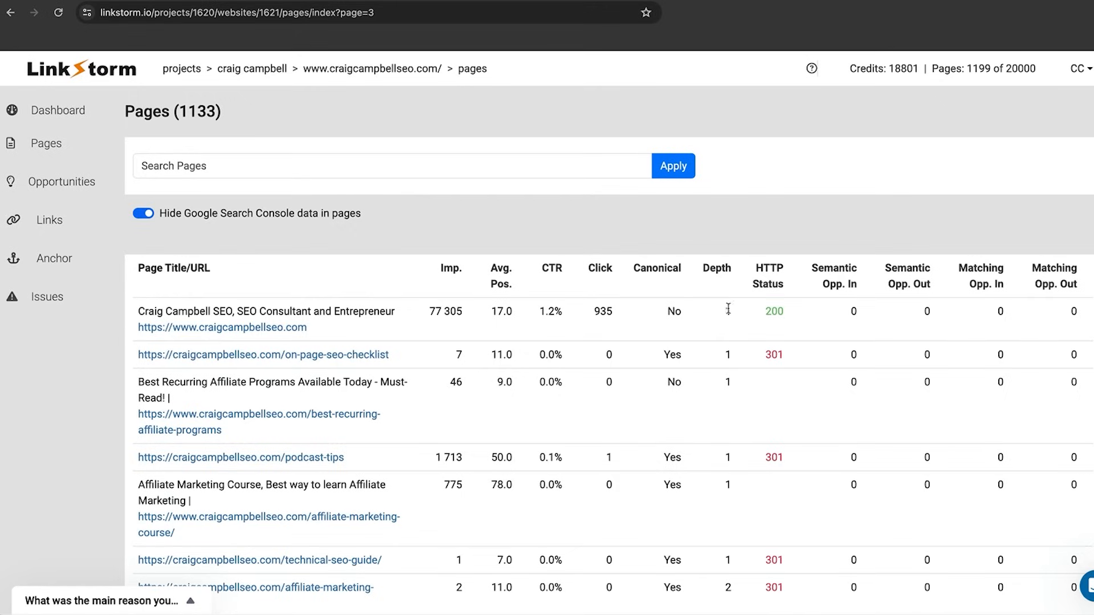
{"action": "mouse_move", "coordinate": [715, 268]}
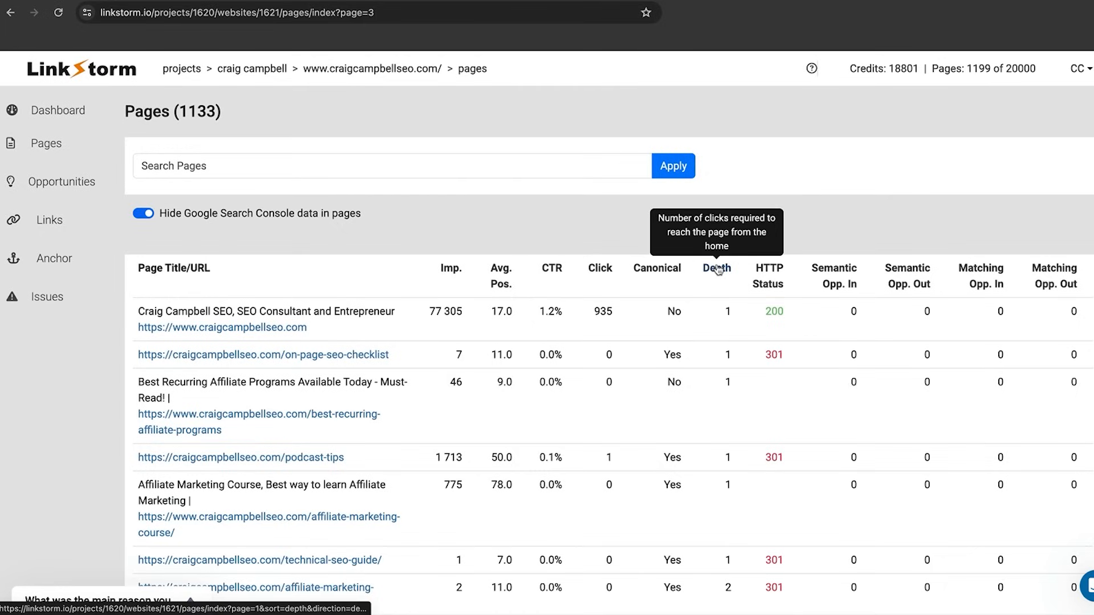
{"action": "mouse_move", "coordinate": [767, 283]}
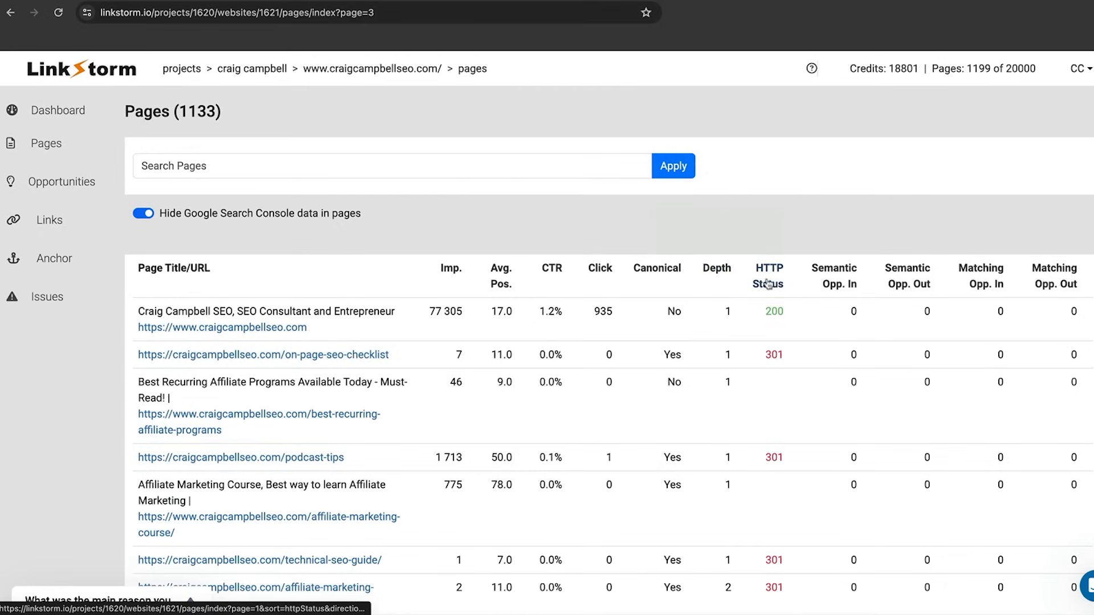
{"action": "mouse_move", "coordinate": [769, 286]}
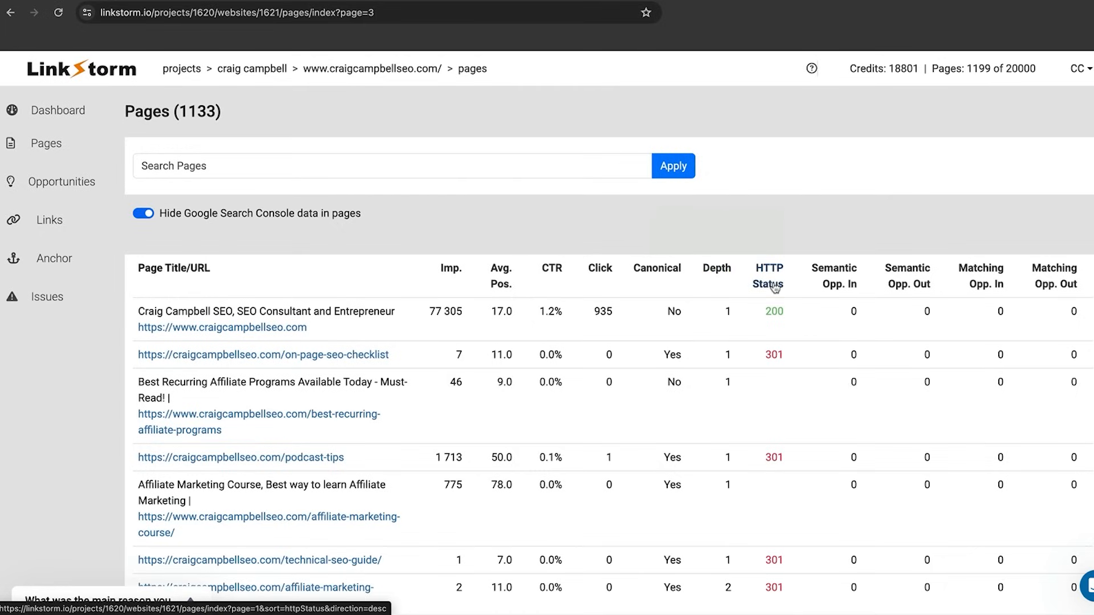
{"action": "mouse_move", "coordinate": [835, 274]}
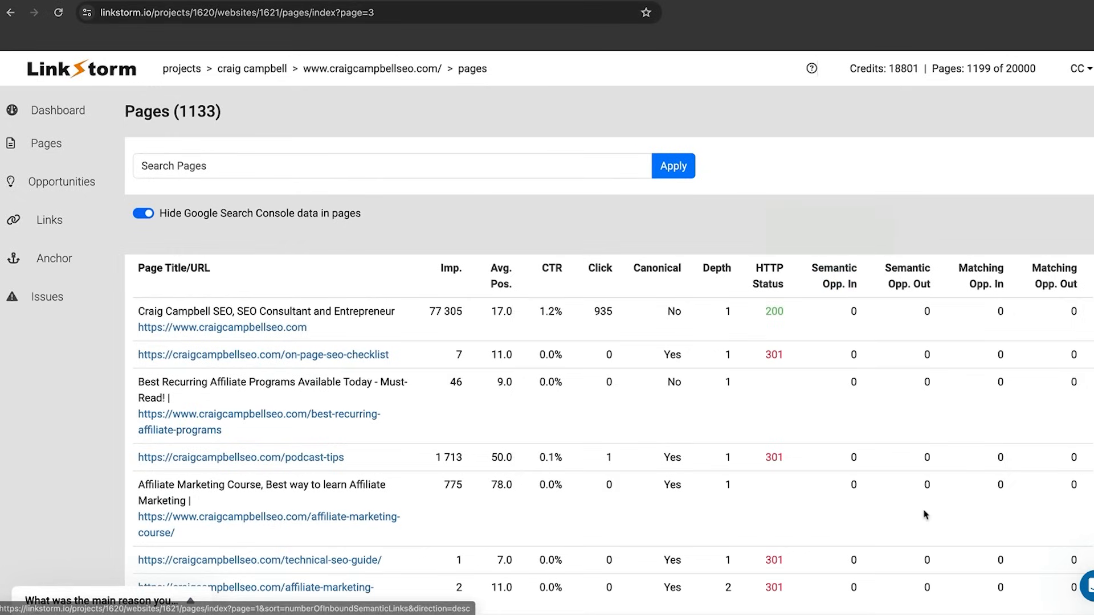
{"action": "mouse_move", "coordinate": [624, 321]}
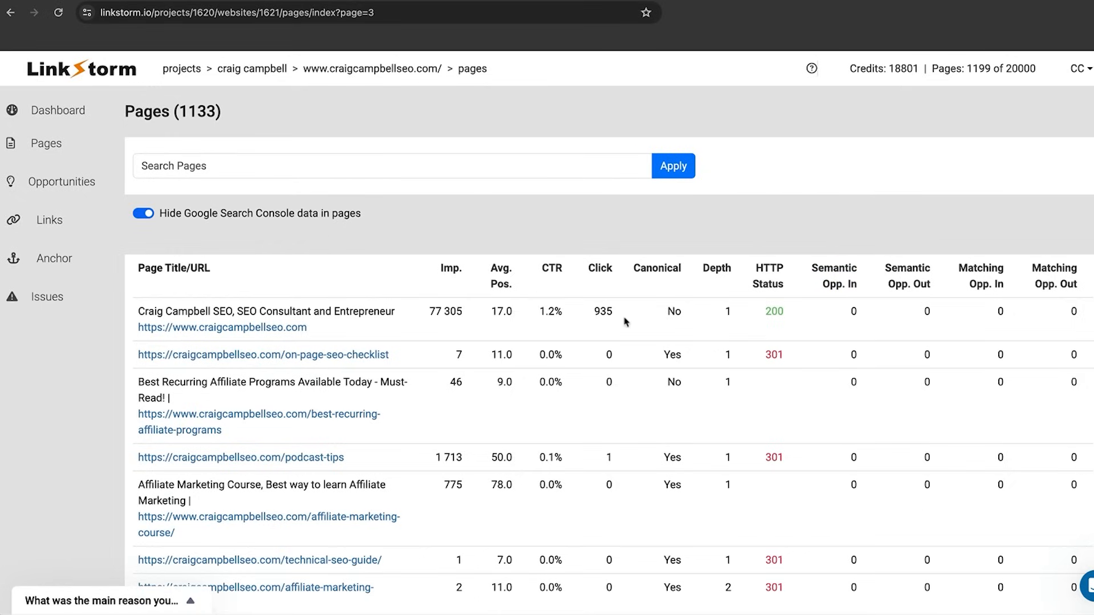
Open Opportunities to see 13 Semantic Similarity and 5 Content Matching link opportunities
{"action": "left_click", "coordinate": [63, 181]}
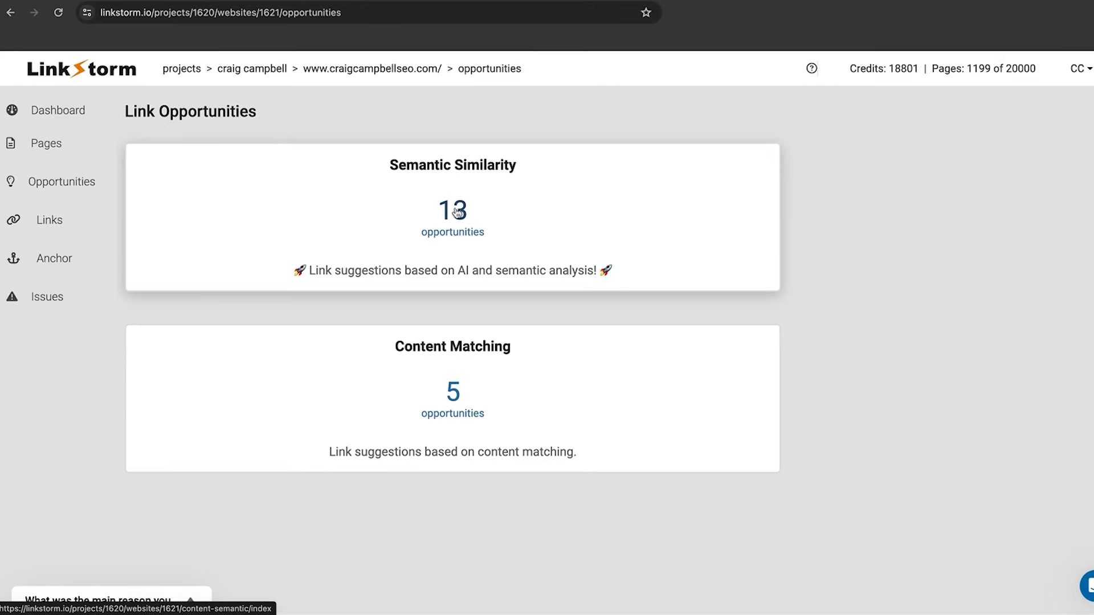
{"action": "mouse_move", "coordinate": [456, 222]}
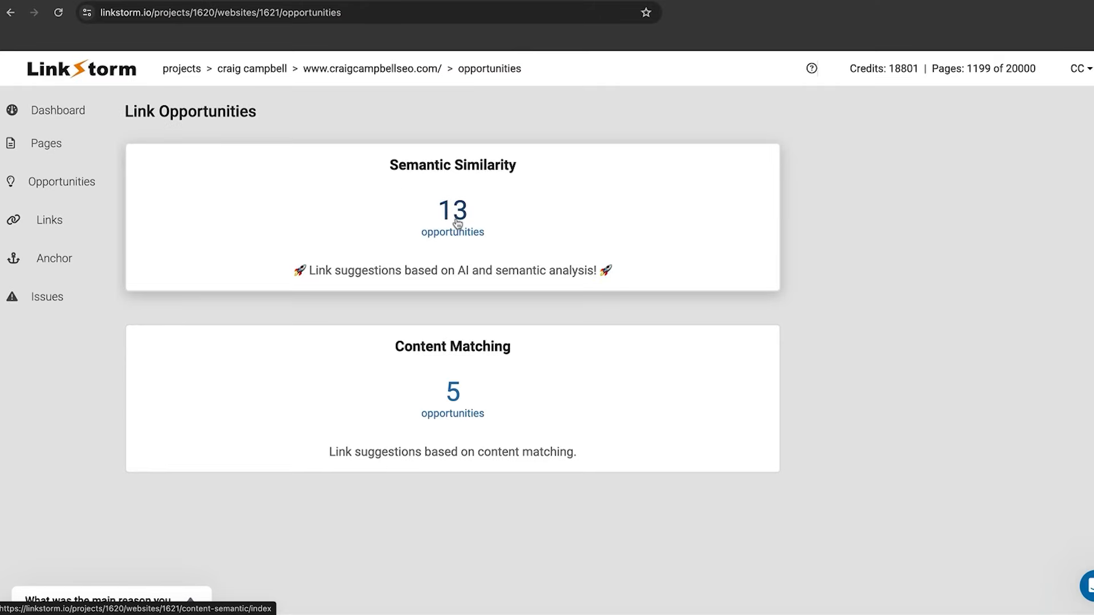
{"action": "mouse_move", "coordinate": [452, 403]}
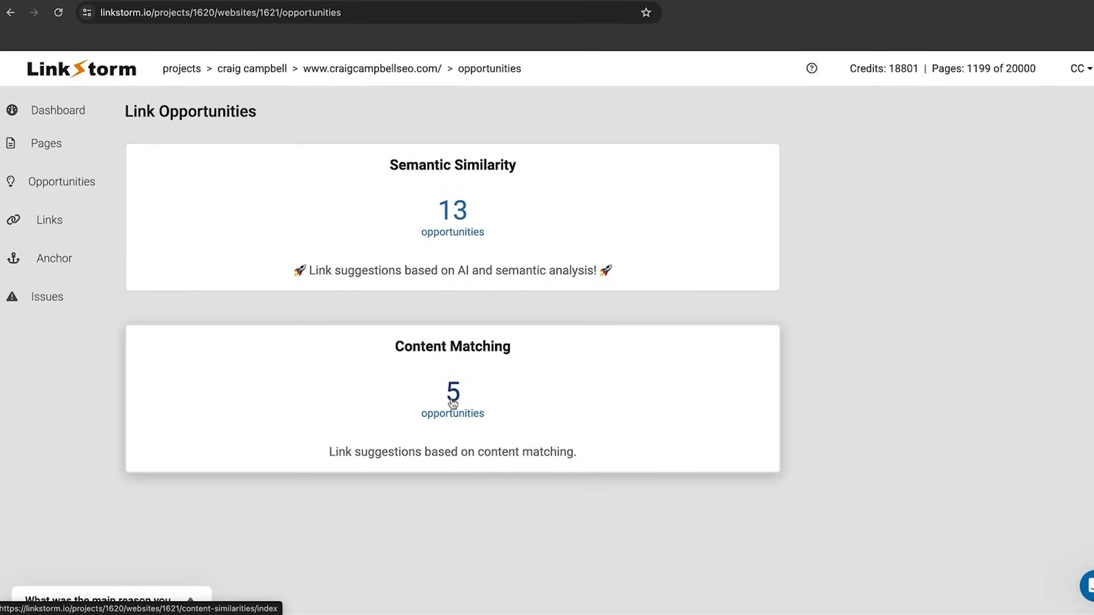
{"action": "mouse_move", "coordinate": [451, 209]}
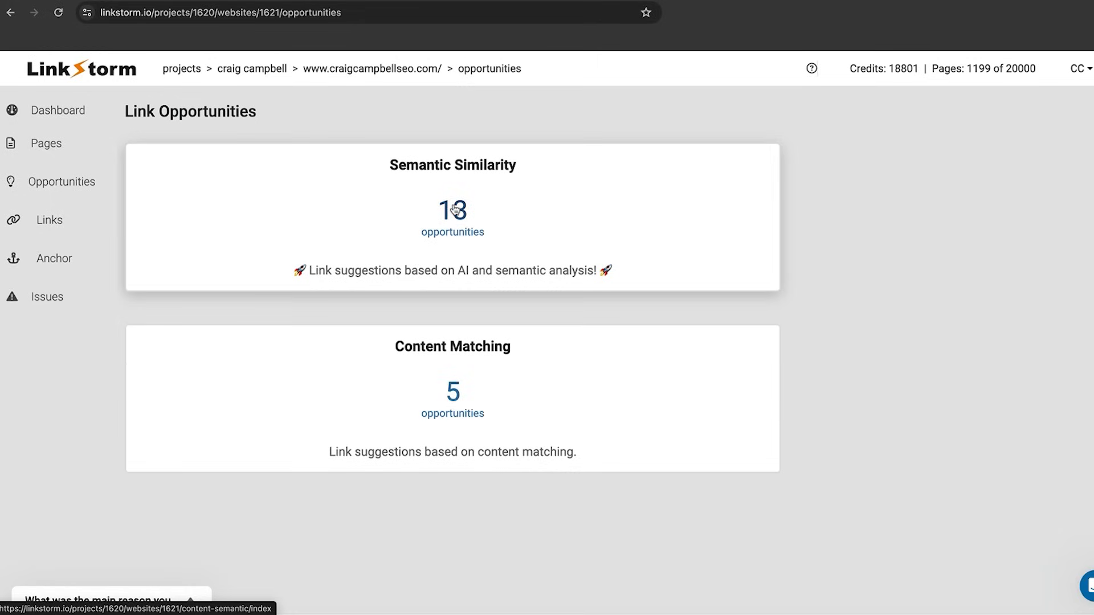
Open the 13 Semantic Similarity opportunities and switch off 'Hide Google Search Console data in similarity'
{"action": "left_click", "coordinate": [452, 217]}
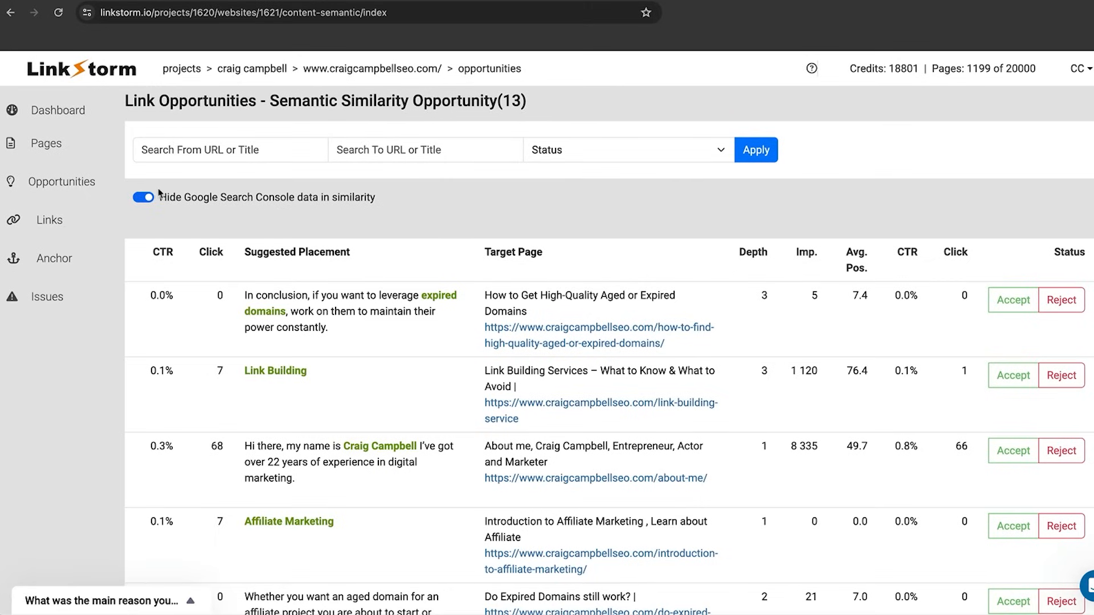
{"action": "mouse_move", "coordinate": [586, 155]}
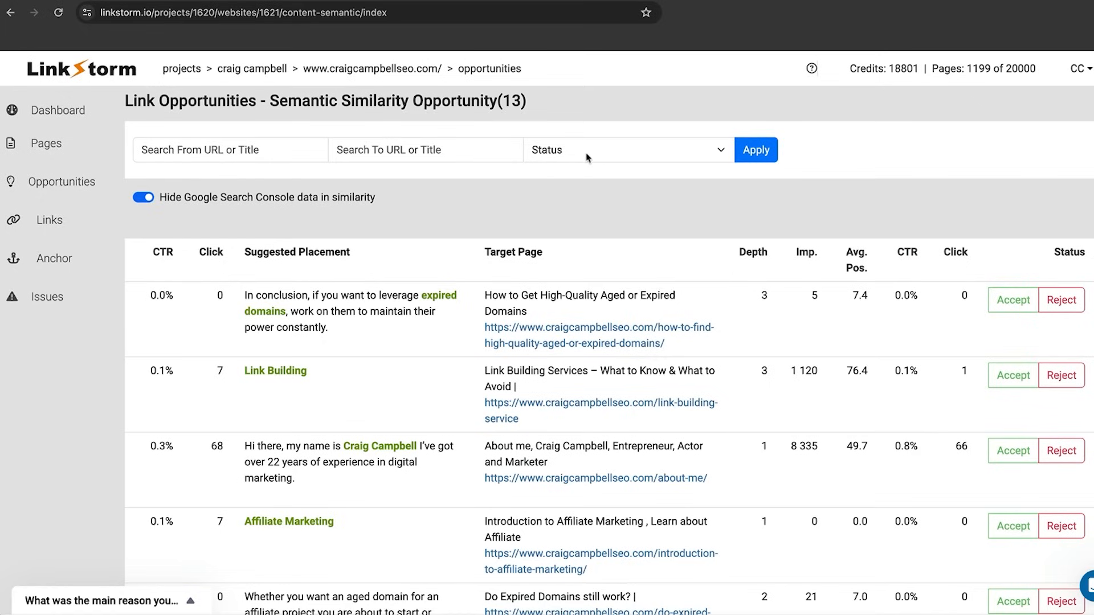
{"action": "left_click", "coordinate": [622, 150]}
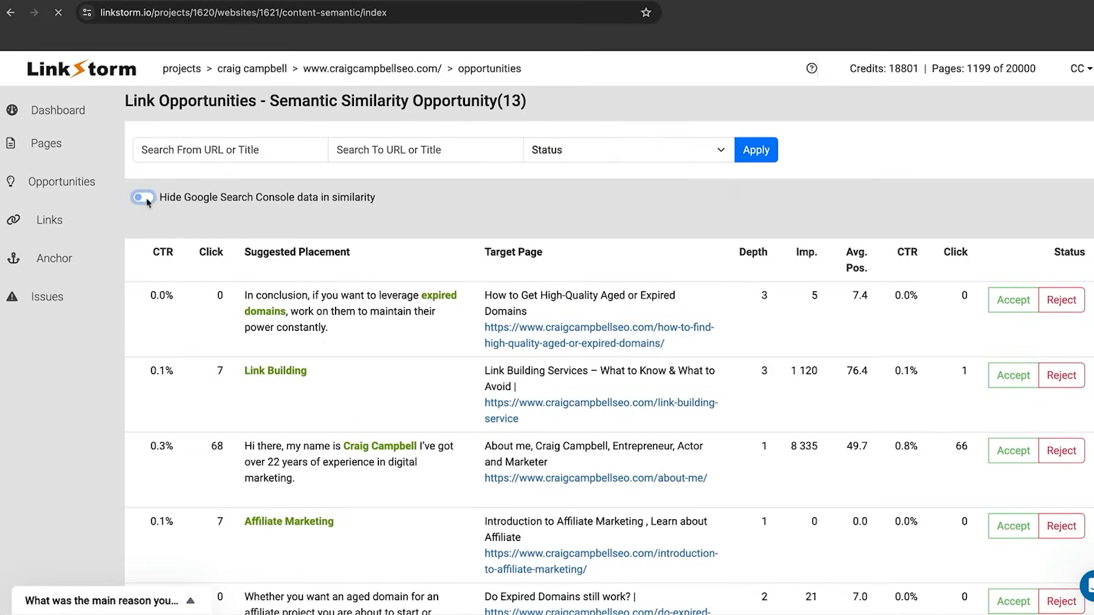
{"action": "left_click", "coordinate": [142, 197]}
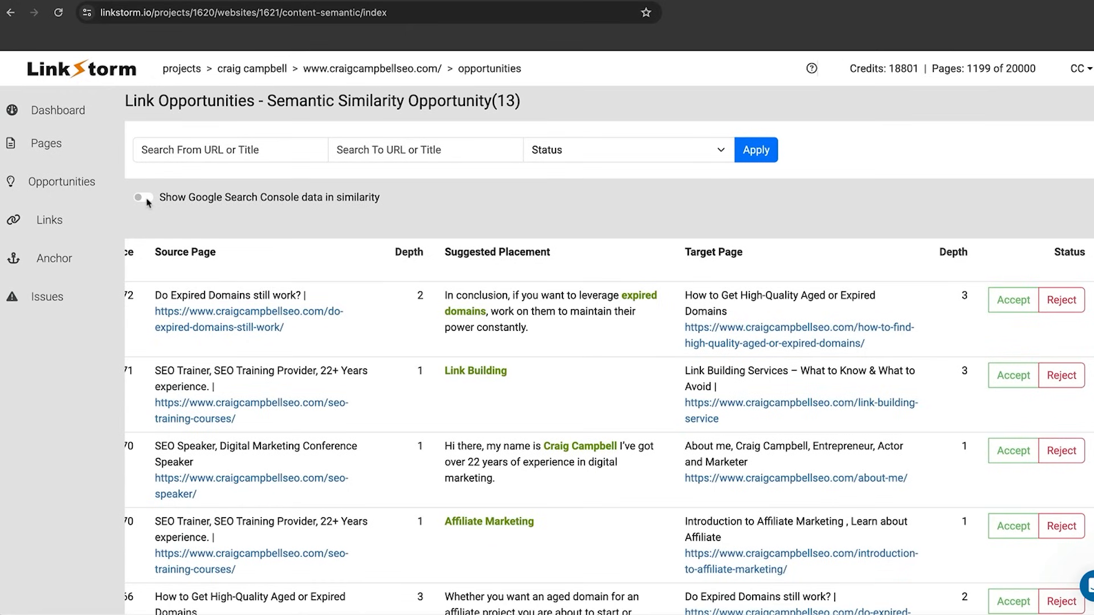
{"action": "left_click", "coordinate": [144, 198]}
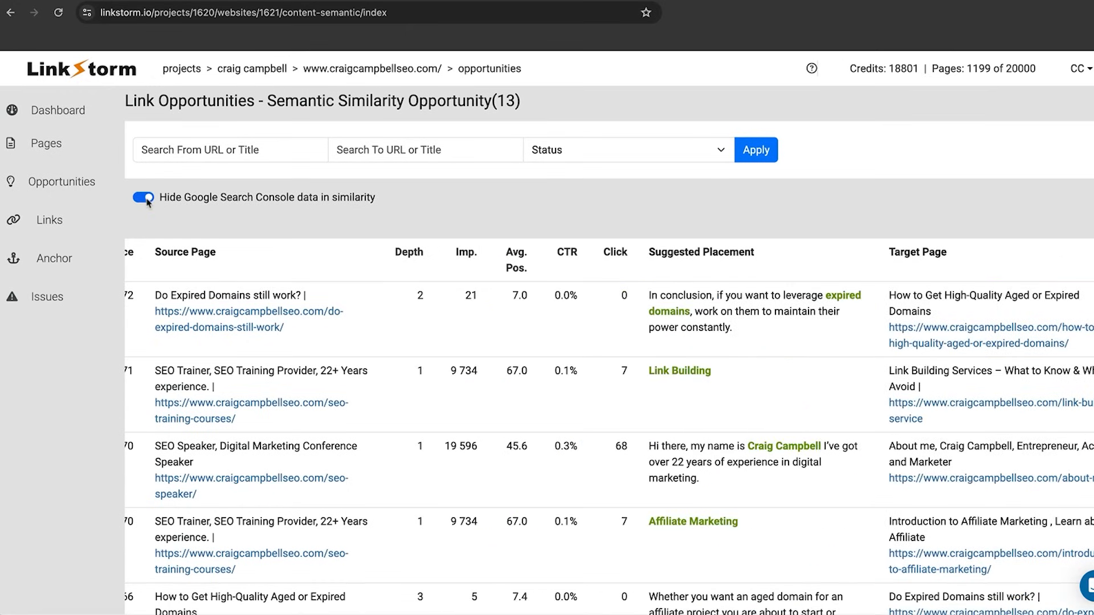
{"action": "left_click", "coordinate": [143, 197]}
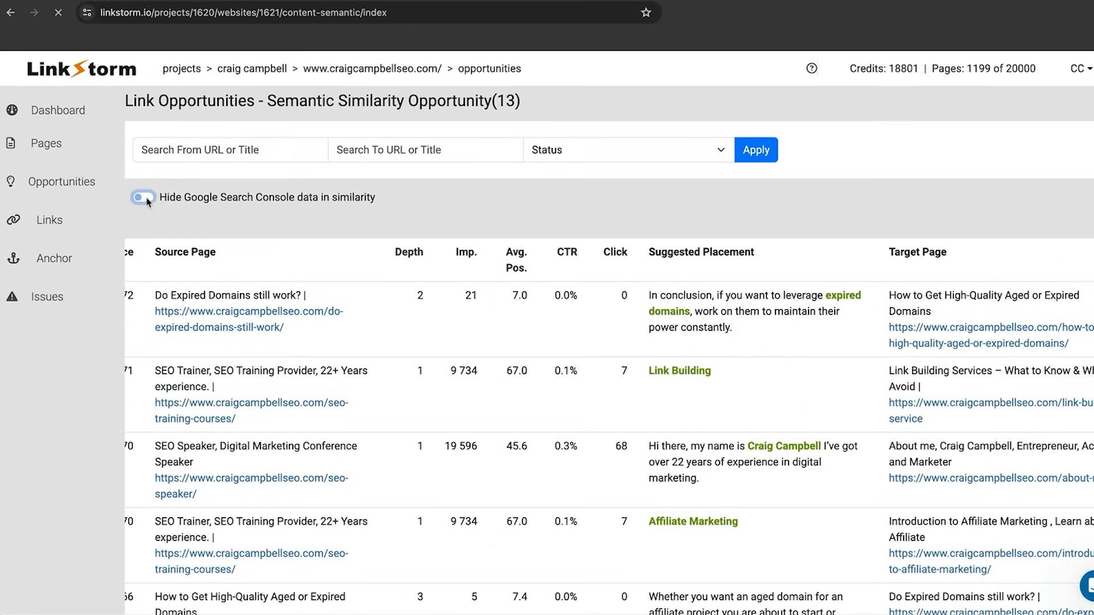
{"action": "left_click", "coordinate": [143, 197]}
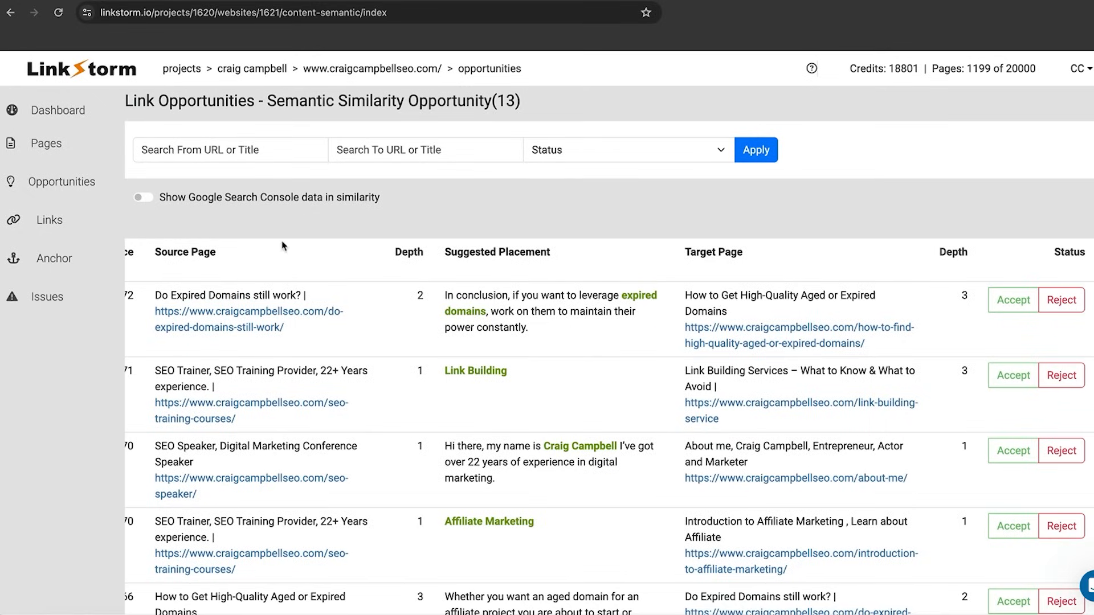
{"action": "mouse_move", "coordinate": [985, 319]}
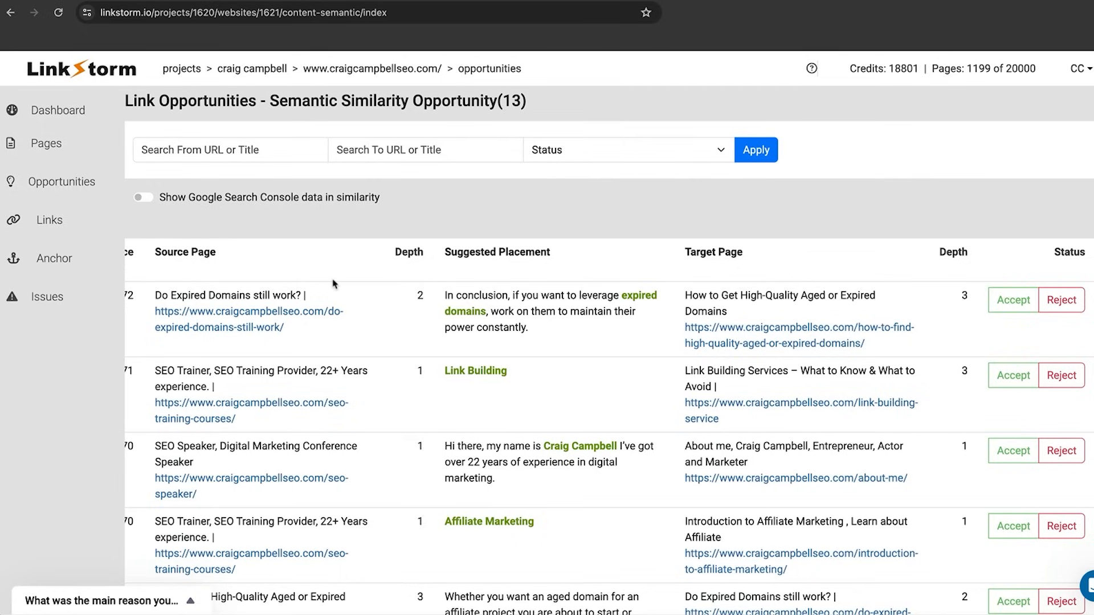
{"action": "mouse_move", "coordinate": [935, 295]}
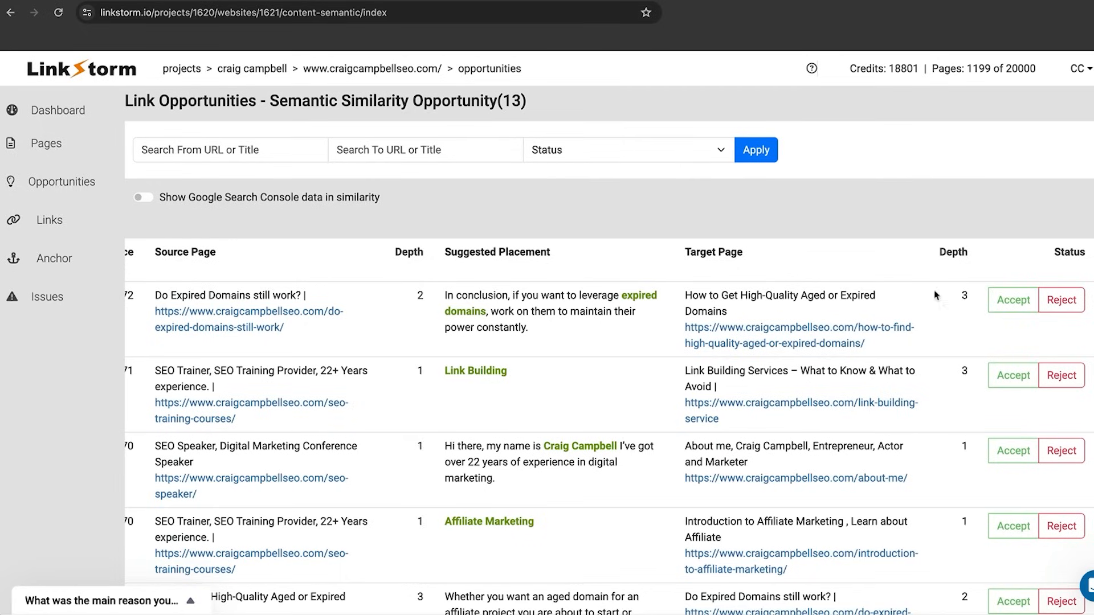
{"action": "mouse_move", "coordinate": [1078, 310]}
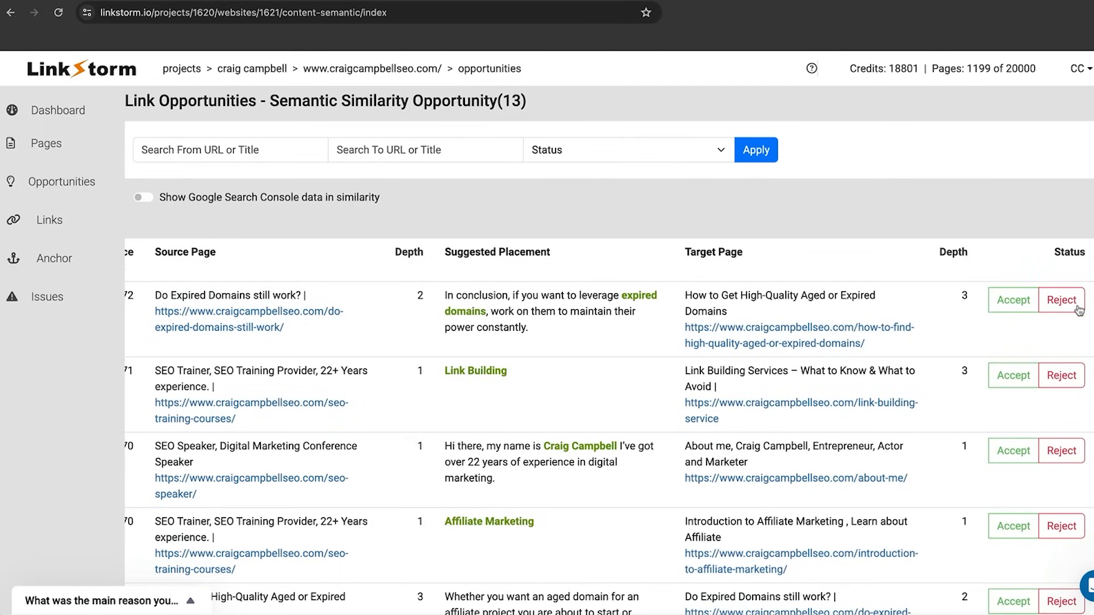
Reject the SEO Speaker and Affiliate Marketing suggestions and accept the Link Building one
{"action": "left_click", "coordinate": [1061, 451]}
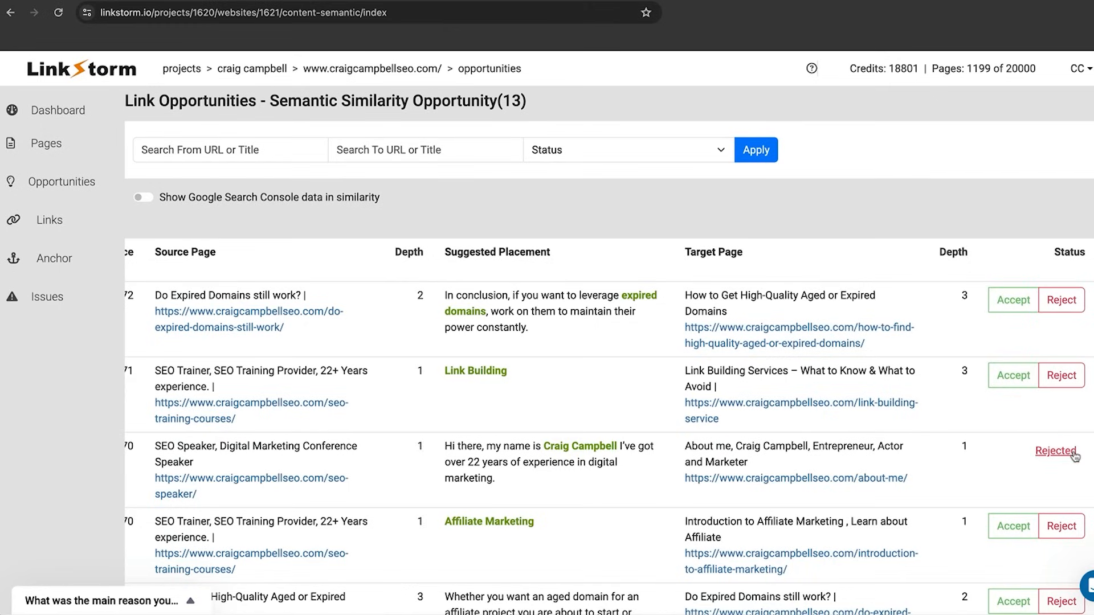
{"action": "left_click", "coordinate": [1061, 526]}
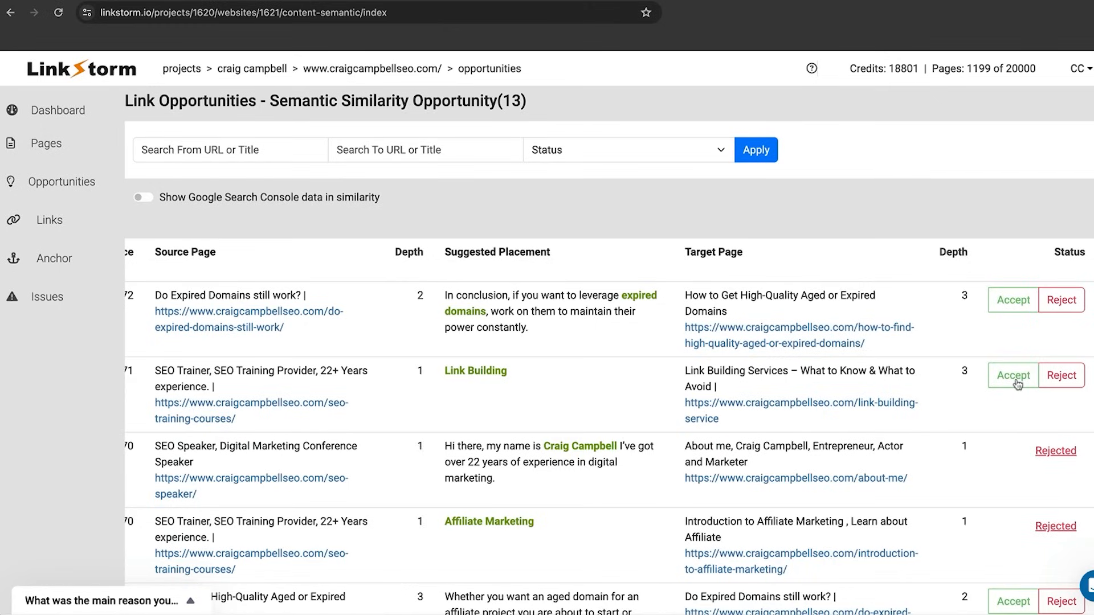
{"action": "left_click", "coordinate": [1013, 375]}
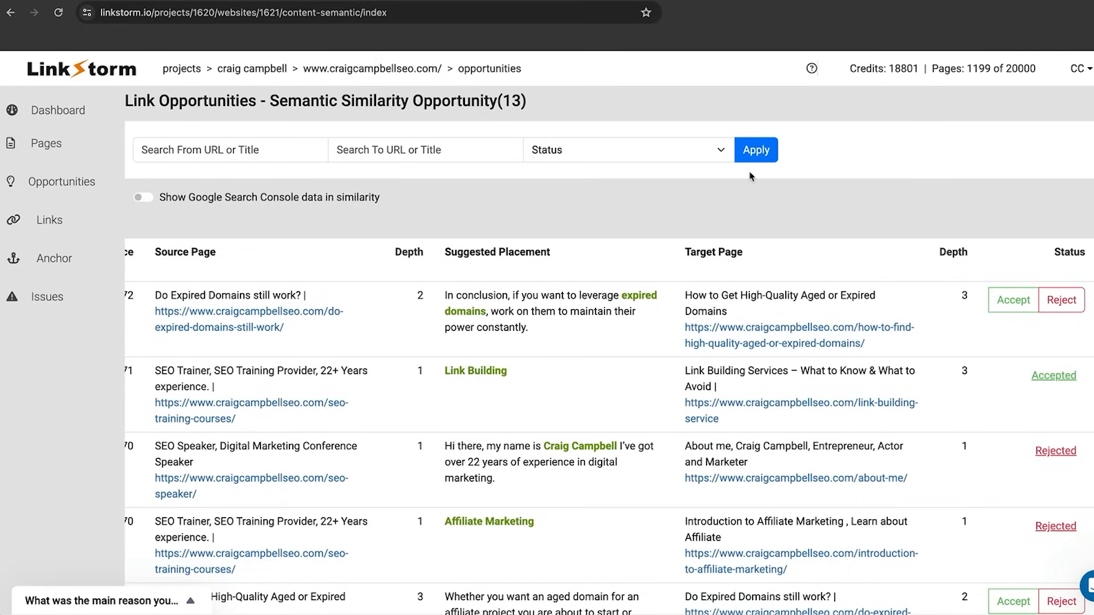
{"action": "scroll", "scroll_direction": "down", "scroll_amount": 3}
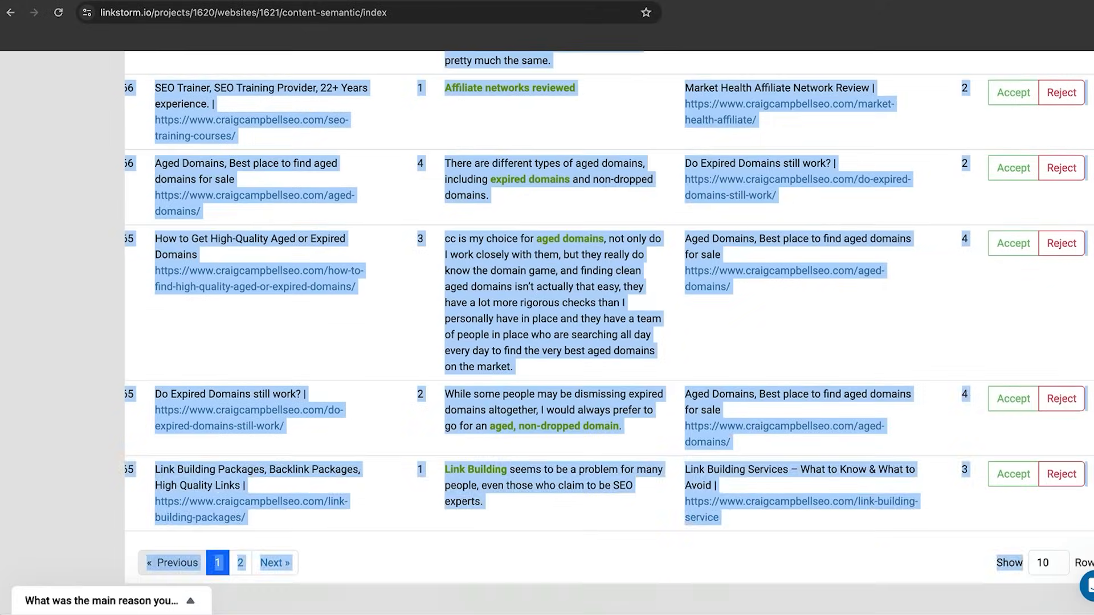
{"action": "scroll", "scroll_direction": "up", "scroll_amount": 3}
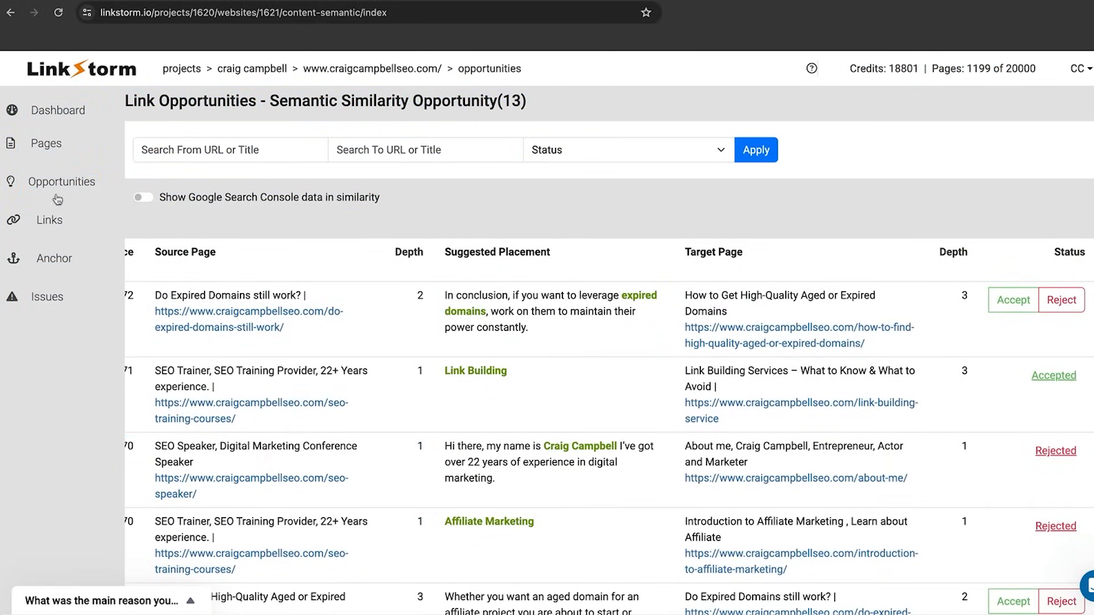
Review the five Content Matching opportunities, then open the Links report of 3923 links
{"action": "left_click", "coordinate": [63, 181]}
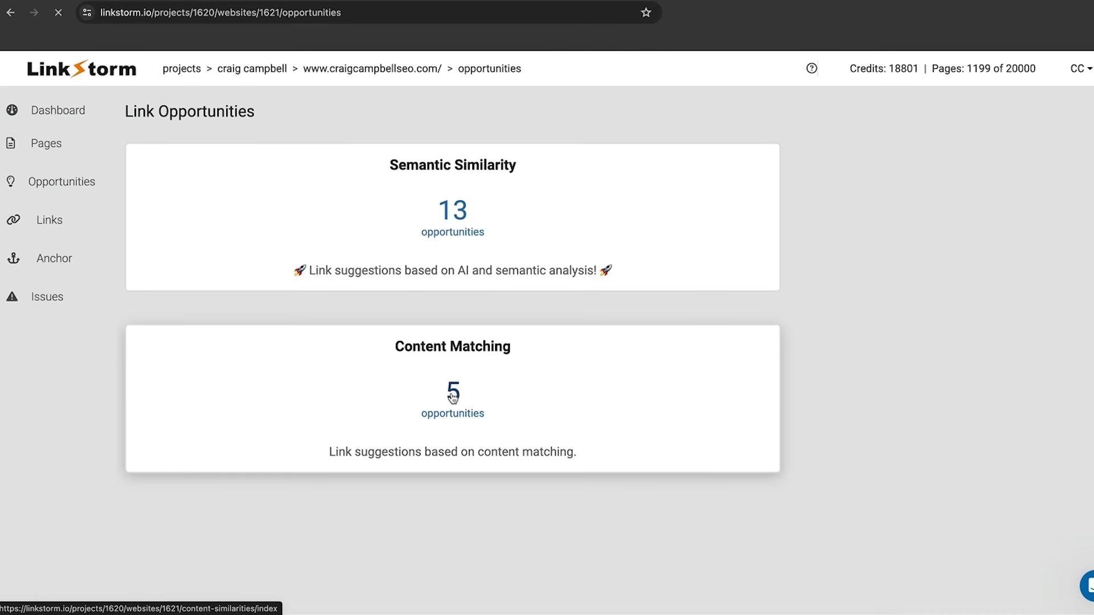
{"action": "left_click", "coordinate": [452, 382]}
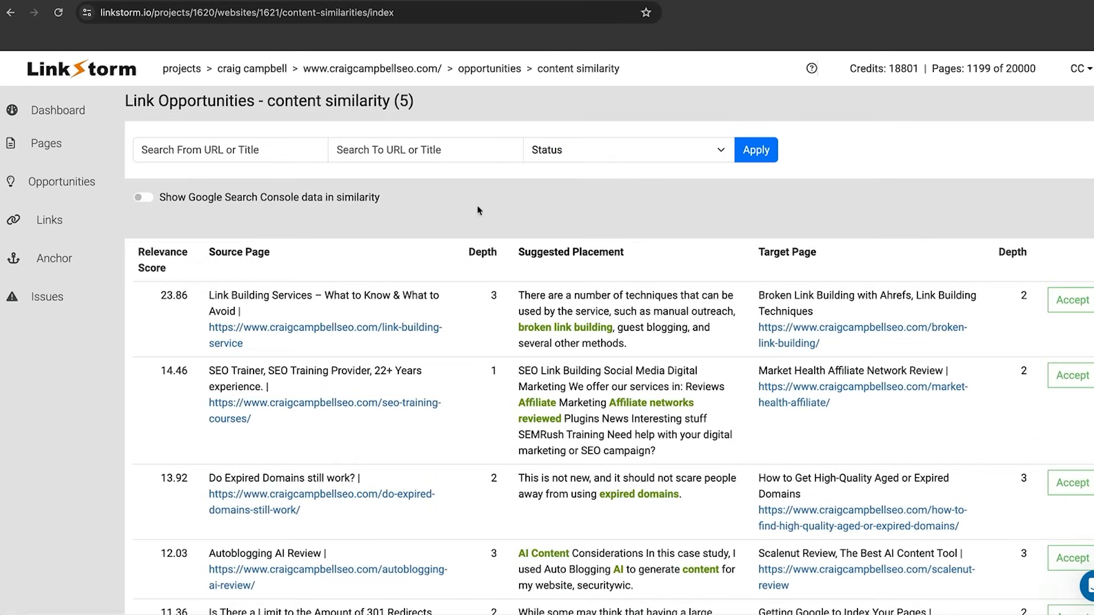
{"action": "mouse_move", "coordinate": [495, 292]}
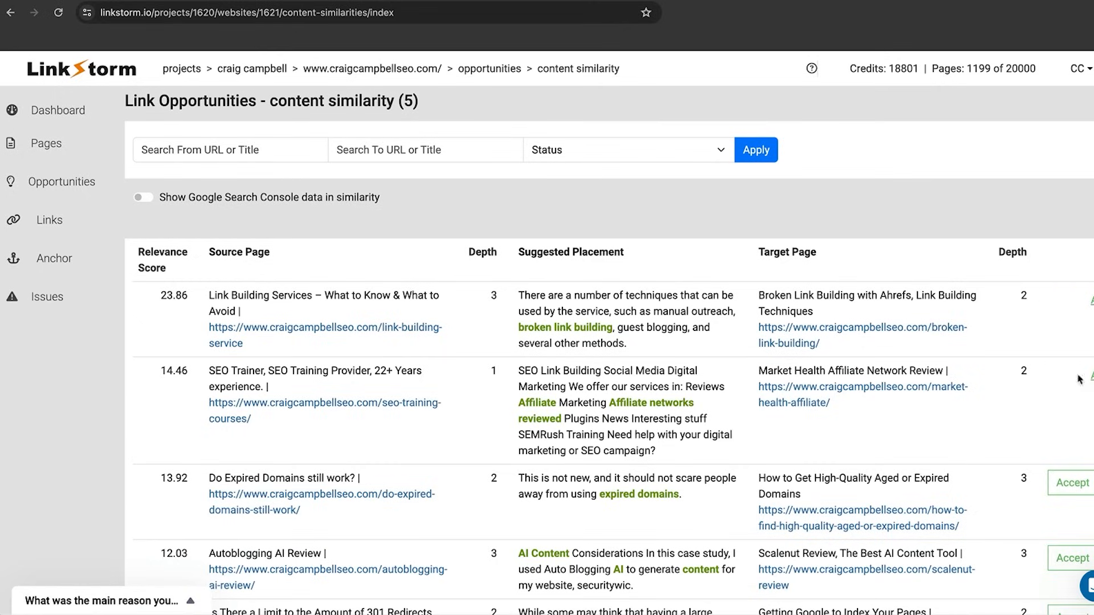
{"action": "mouse_move", "coordinate": [654, 499]}
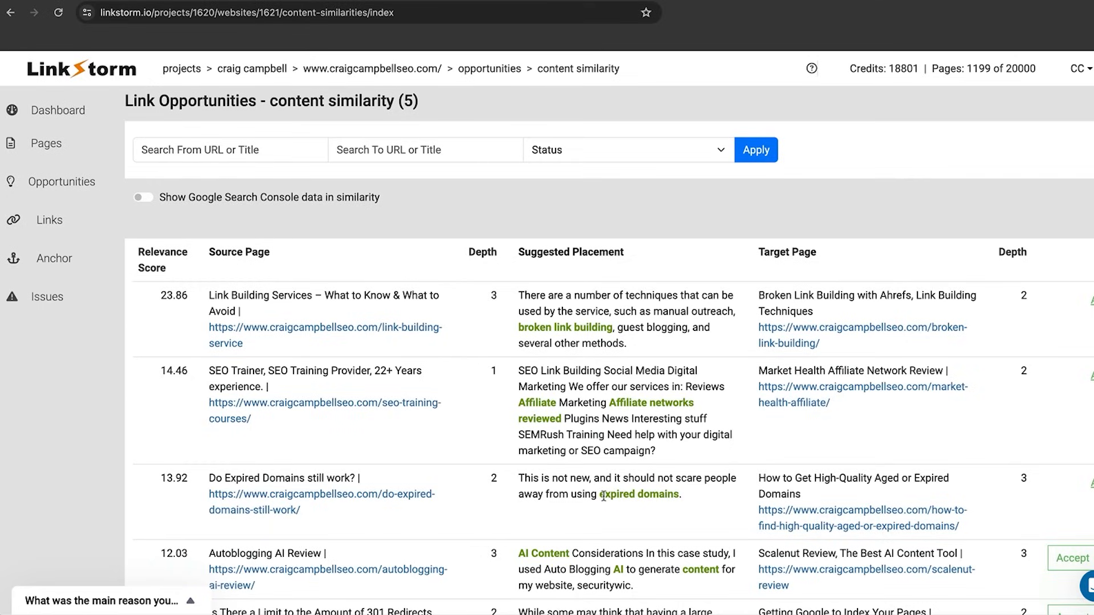
{"action": "mouse_move", "coordinate": [49, 220]}
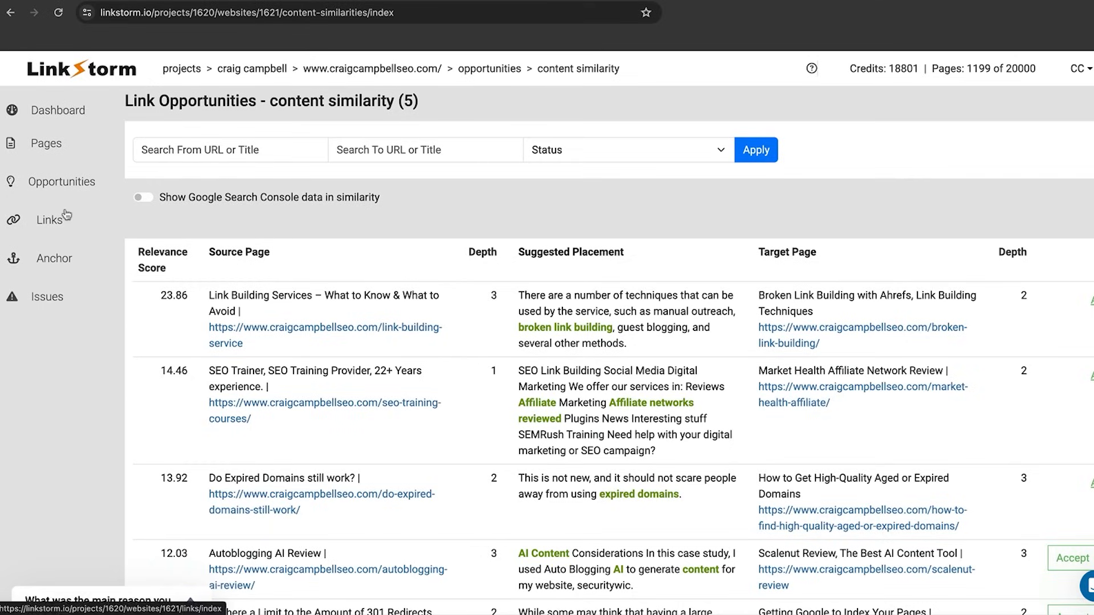
{"action": "left_click", "coordinate": [49, 220]}
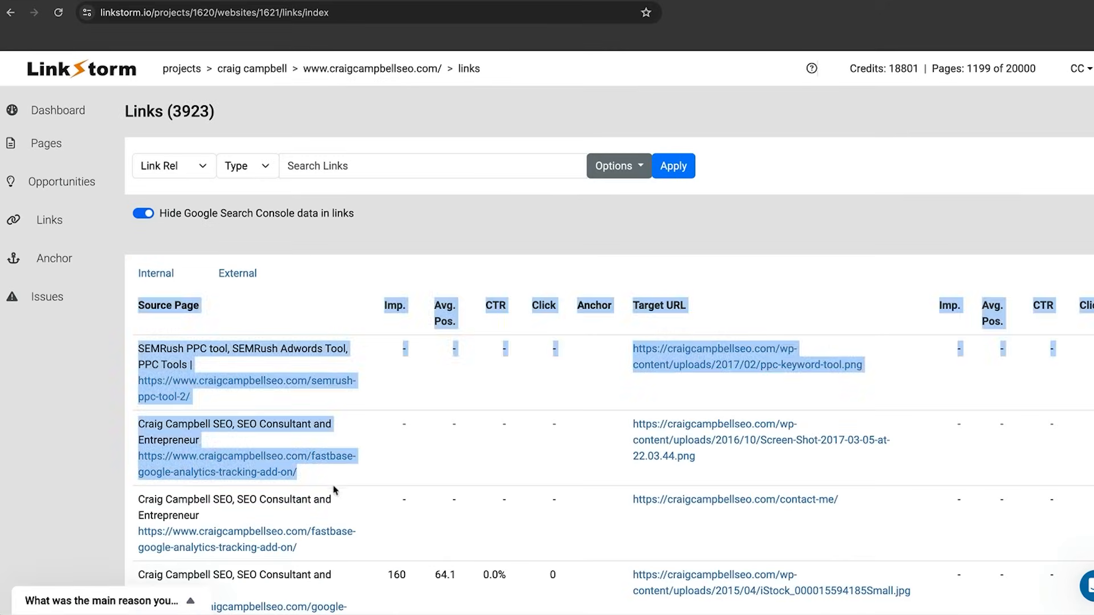
Jump to the last Links page, 301, then filter the report to internal links
{"action": "scroll", "scroll_direction": "down", "scroll_amount": 3}
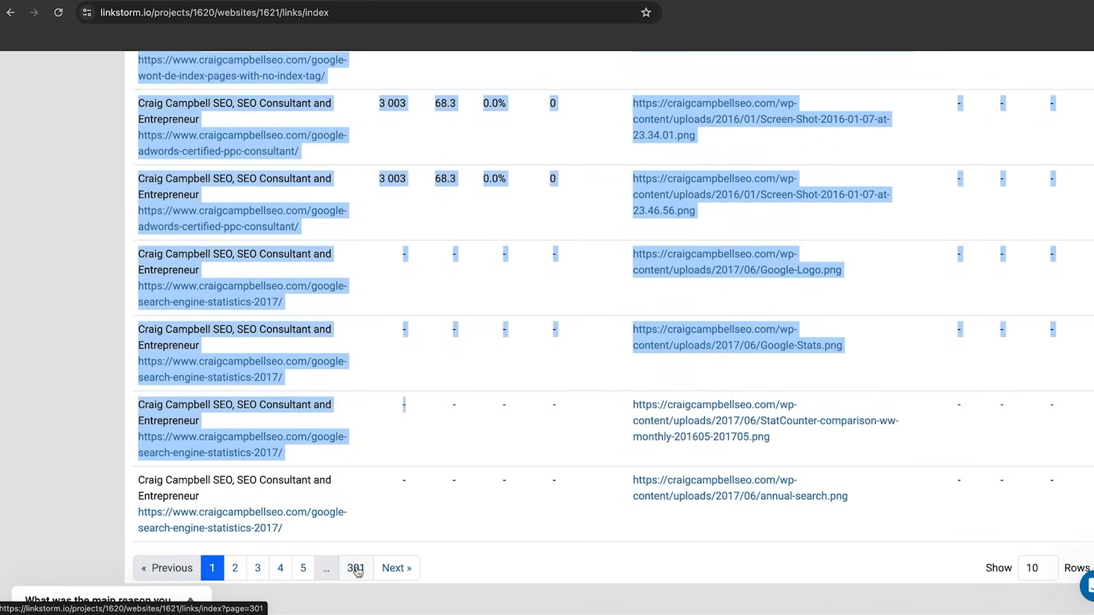
{"action": "left_click", "coordinate": [354, 568]}
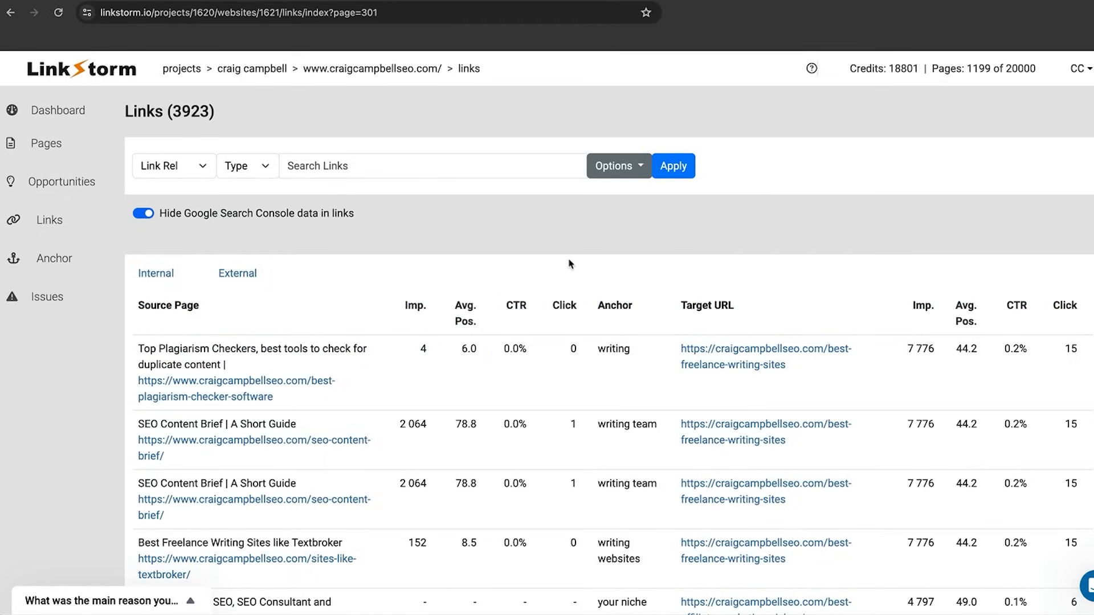
{"action": "left_click", "coordinate": [155, 273]}
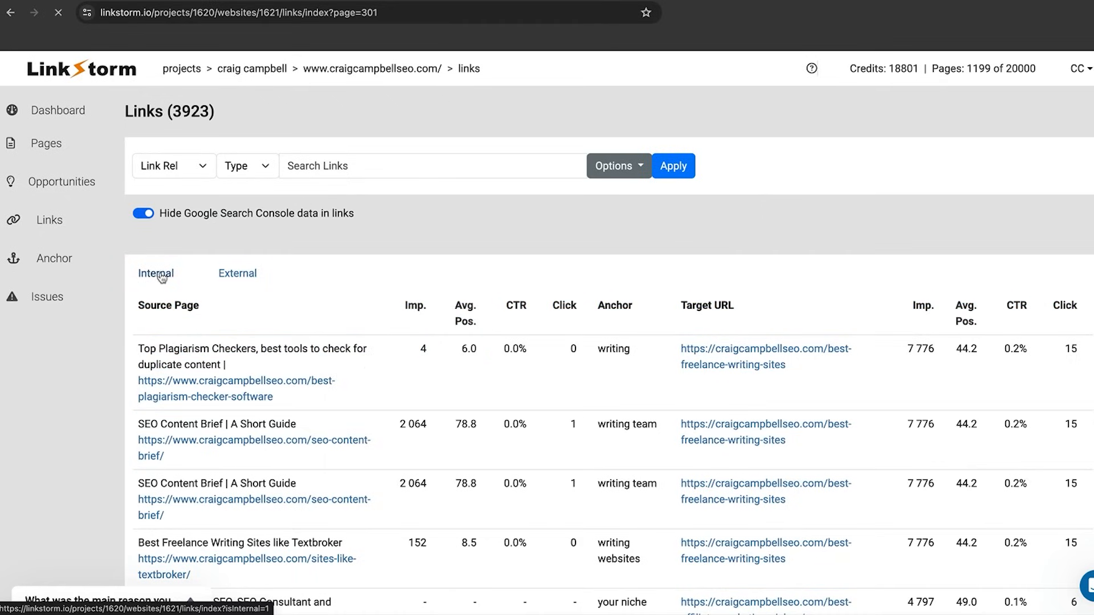
Switch the Links report to external links, then open the Anchors report
{"action": "left_click", "coordinate": [237, 273]}
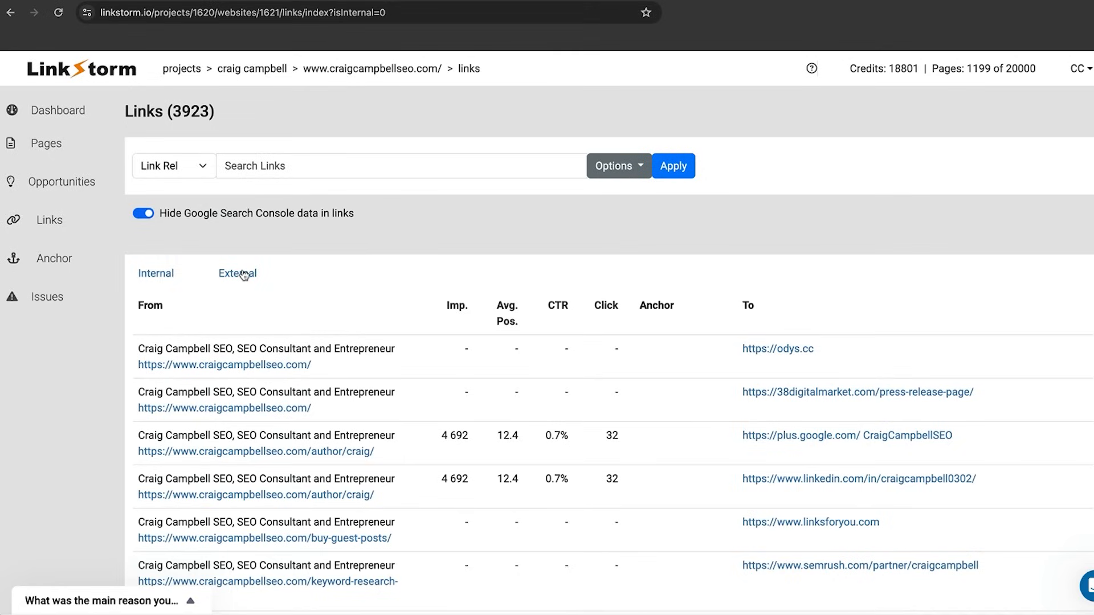
{"action": "mouse_move", "coordinate": [216, 265]}
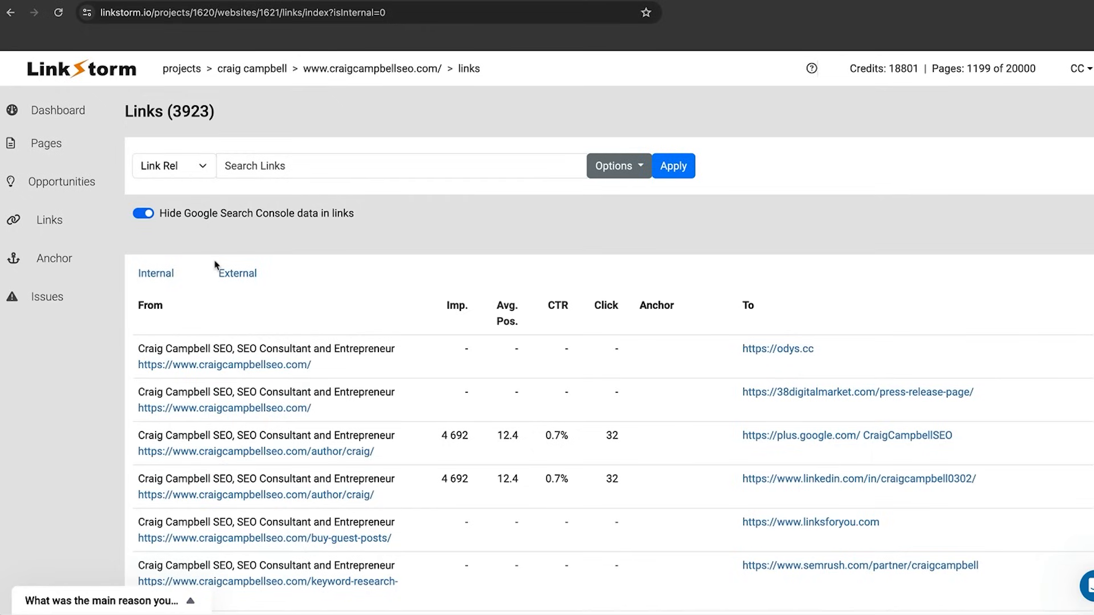
{"action": "left_click", "coordinate": [54, 258]}
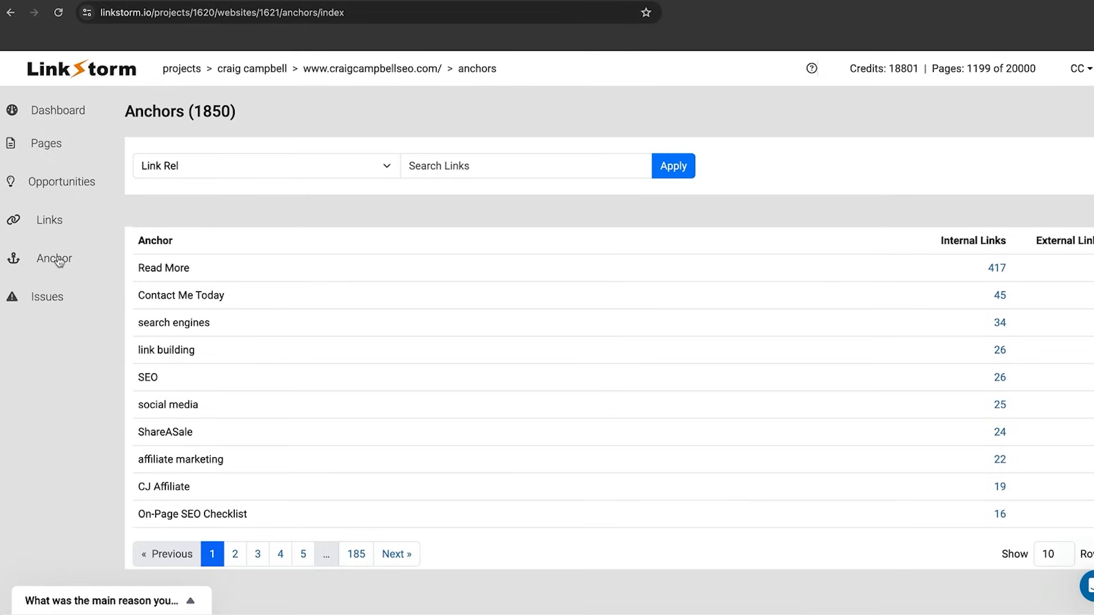
{"action": "mouse_move", "coordinate": [49, 220]}
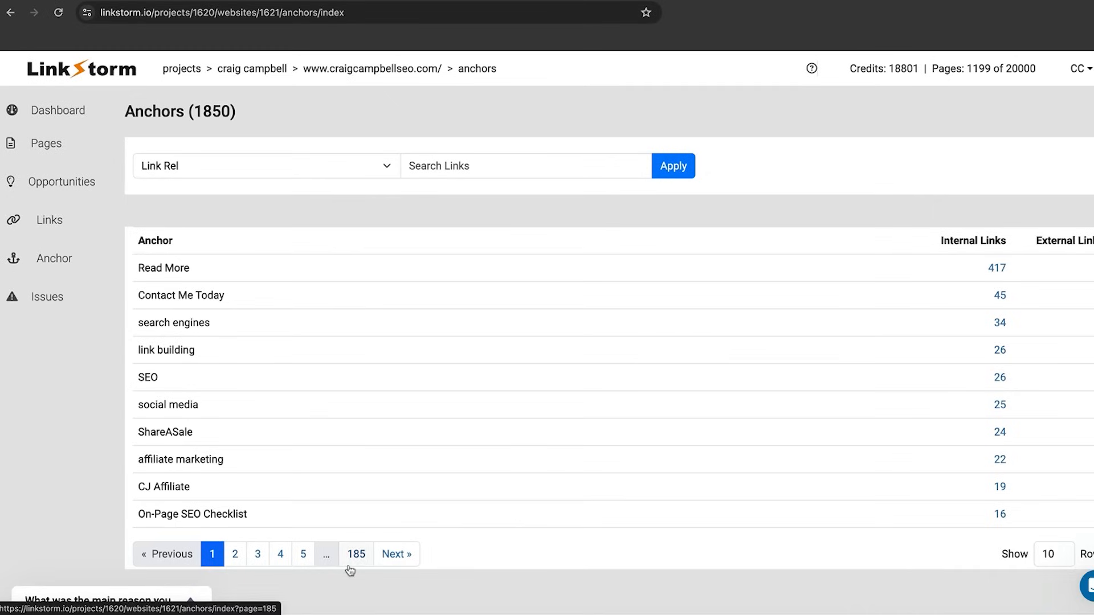
Browse anchor pages 4, 3, 1, 3, 5 and 6, then open the Issues report
{"action": "left_click", "coordinate": [279, 554]}
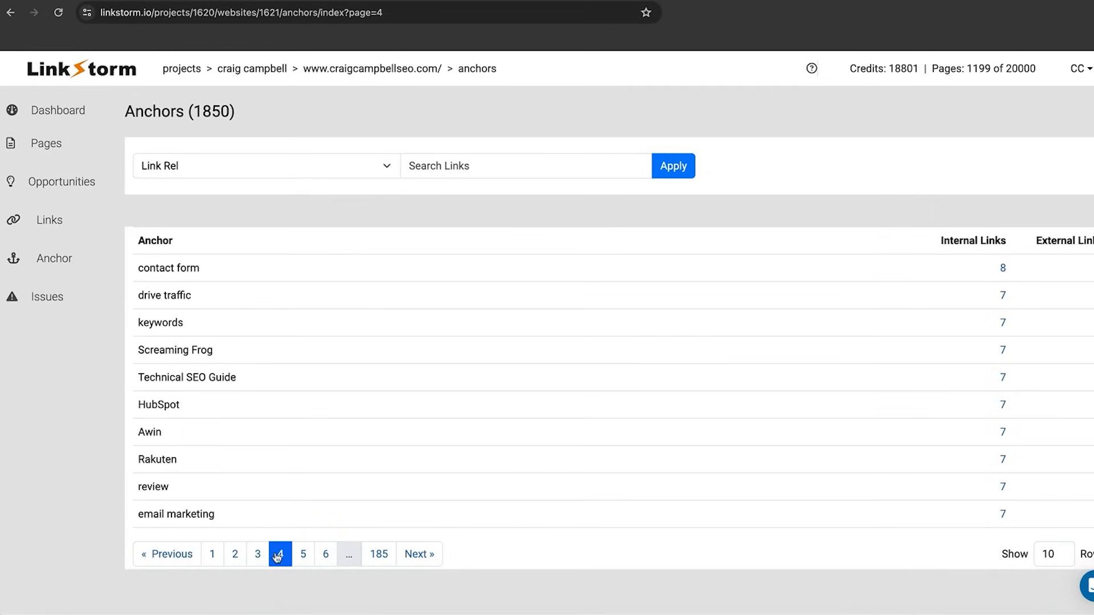
{"action": "left_click", "coordinate": [258, 554]}
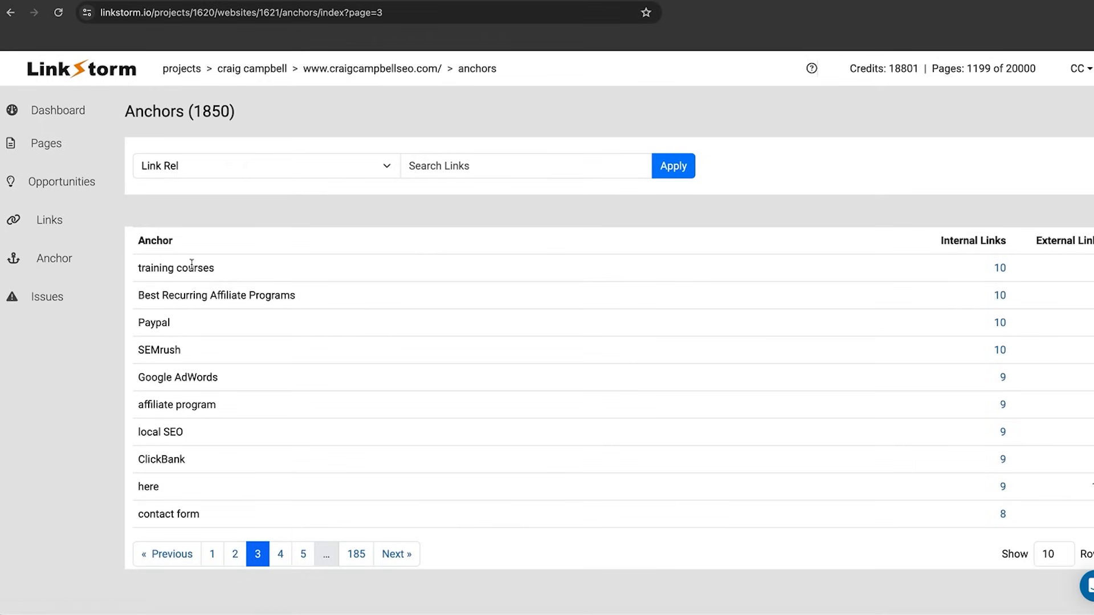
{"action": "left_click", "coordinate": [212, 553]}
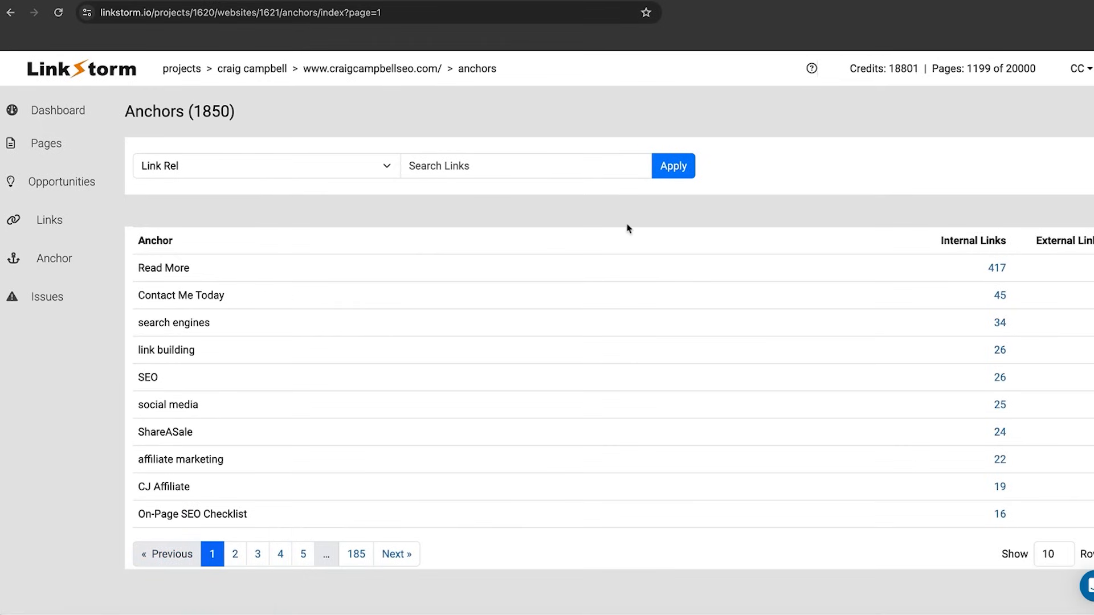
{"action": "mouse_move", "coordinate": [997, 267]}
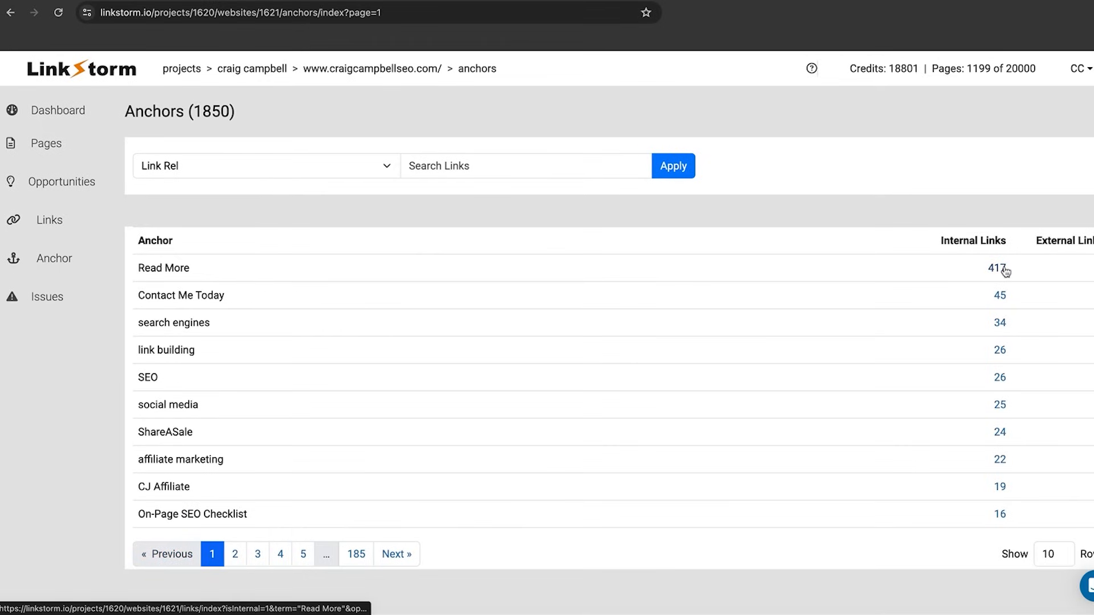
{"action": "mouse_move", "coordinate": [286, 308]}
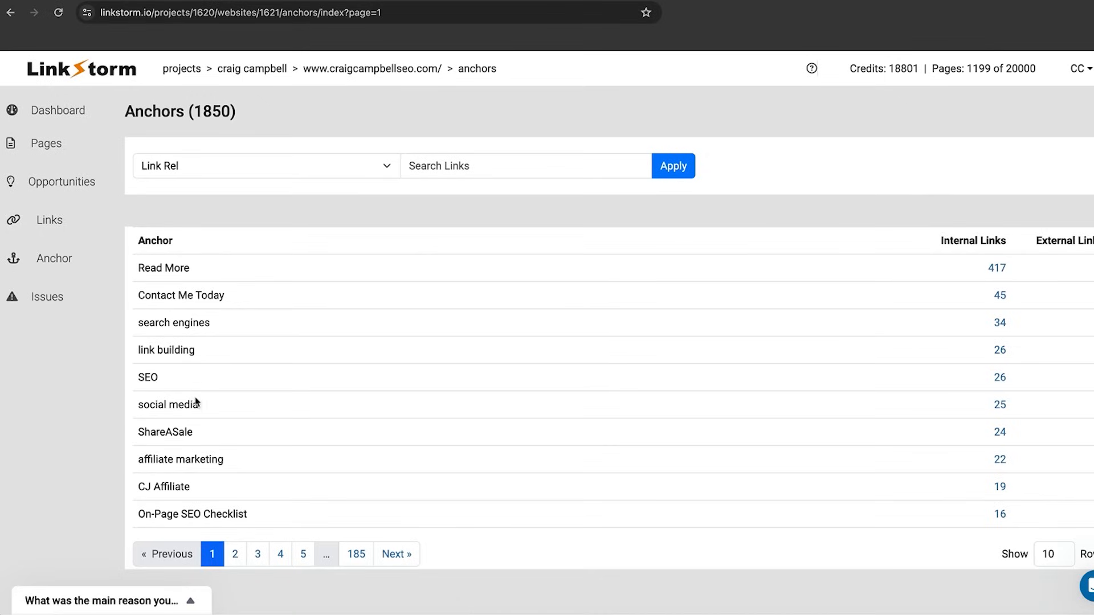
{"action": "mouse_move", "coordinate": [259, 554]}
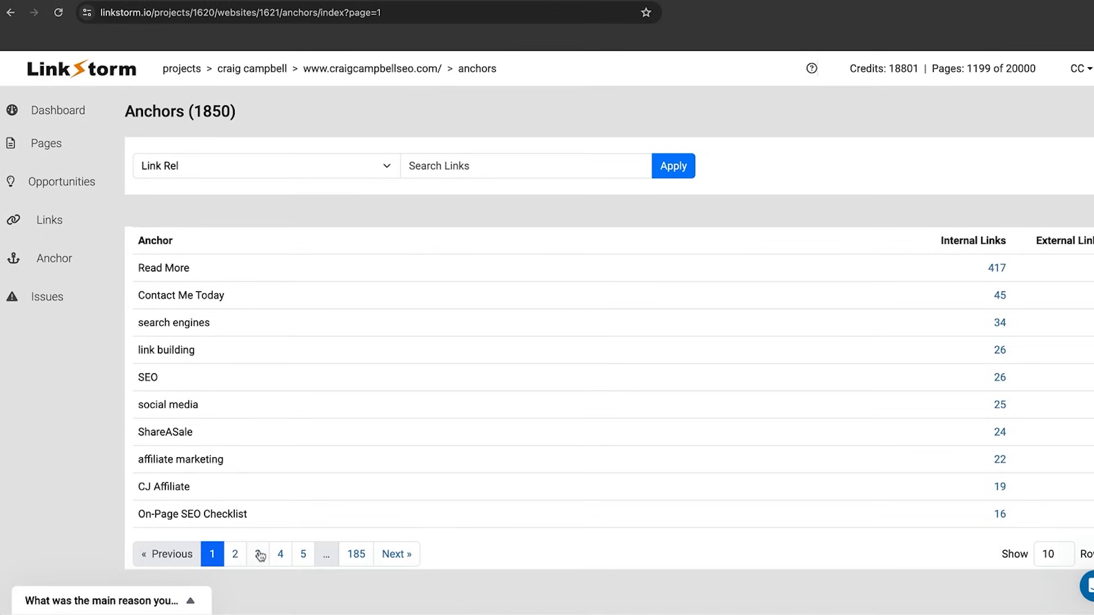
{"action": "left_click", "coordinate": [258, 554]}
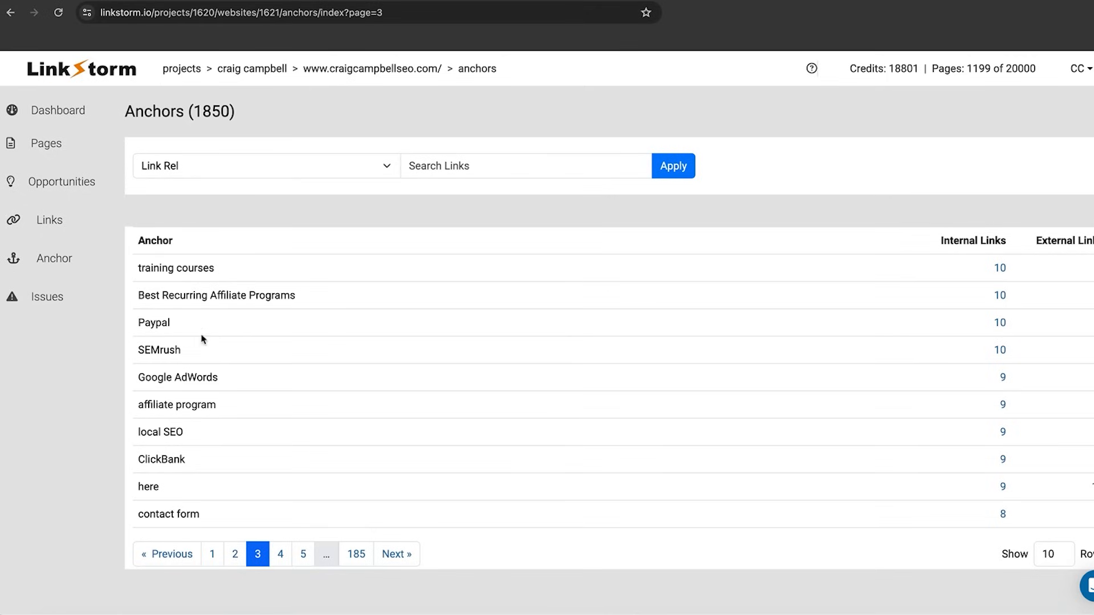
{"action": "mouse_move", "coordinate": [306, 554]}
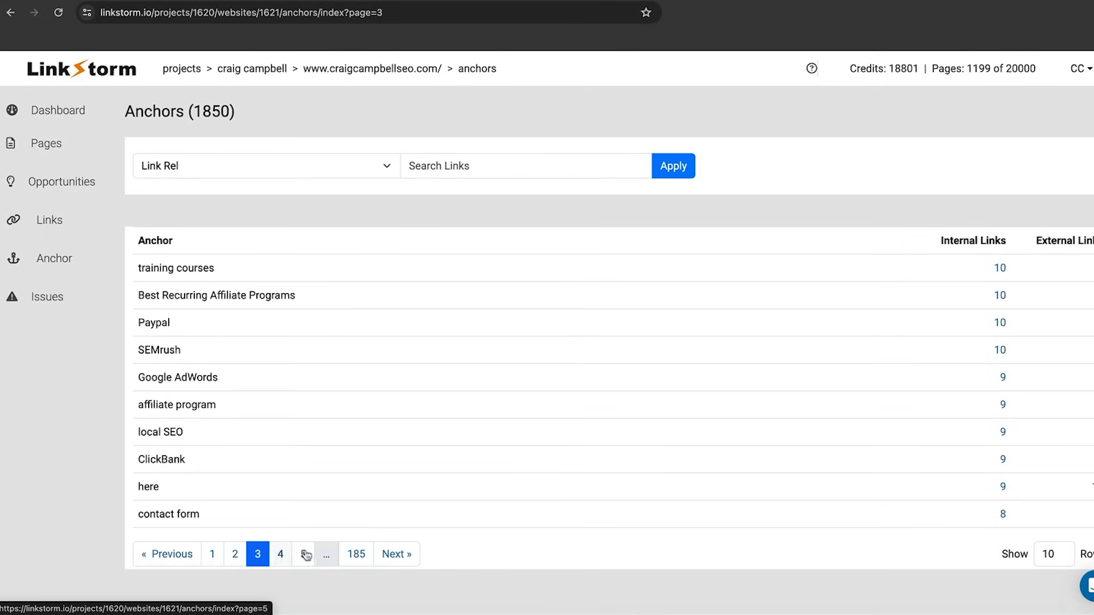
{"action": "left_click", "coordinate": [302, 553]}
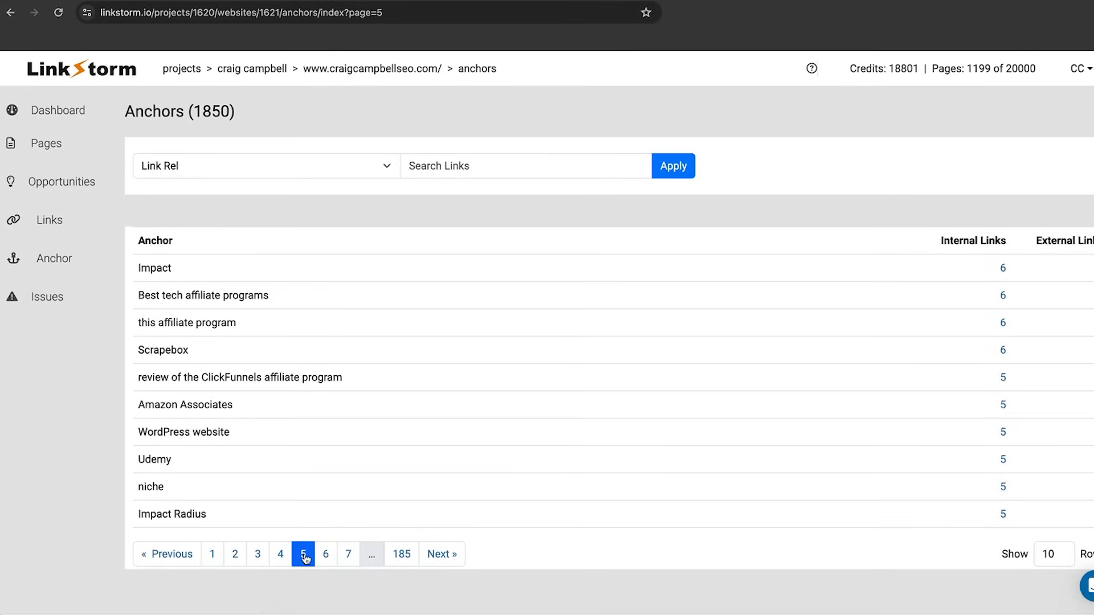
{"action": "mouse_move", "coordinate": [206, 419]}
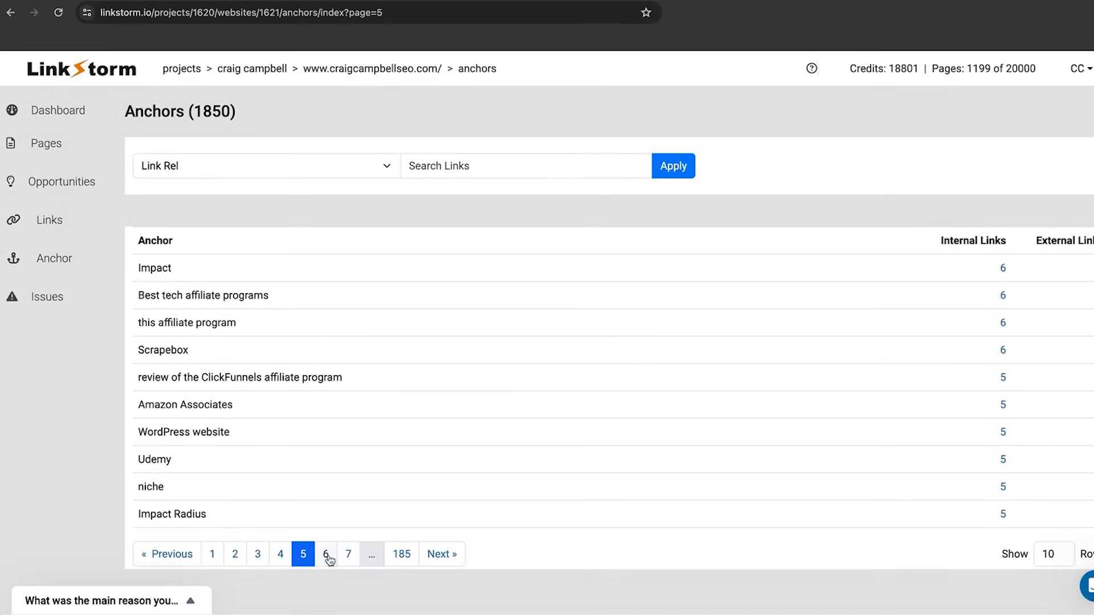
{"action": "left_click", "coordinate": [326, 554]}
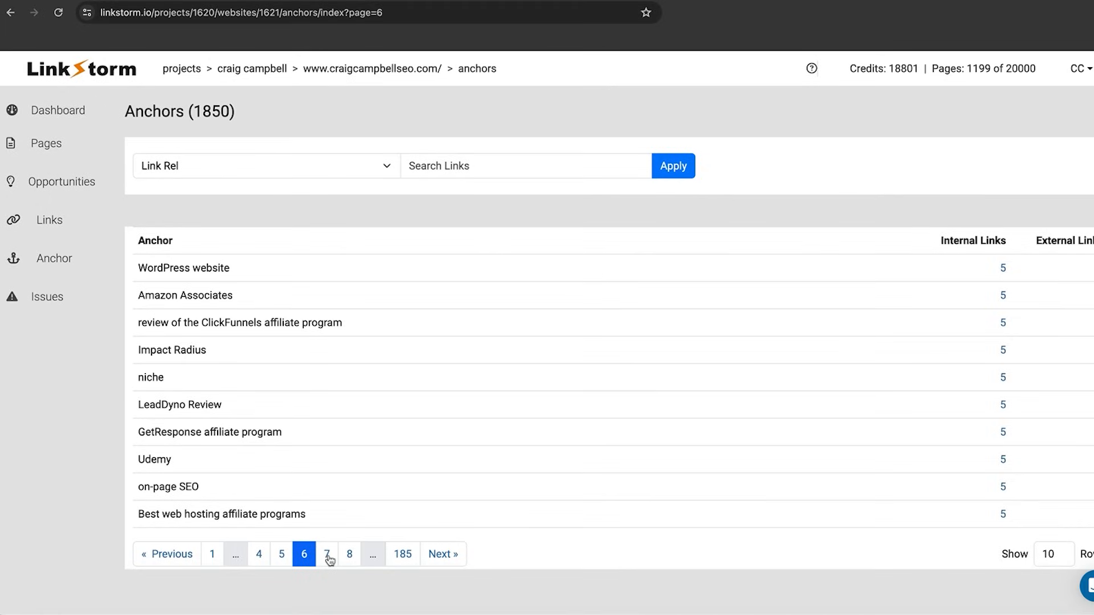
{"action": "mouse_move", "coordinate": [273, 466]}
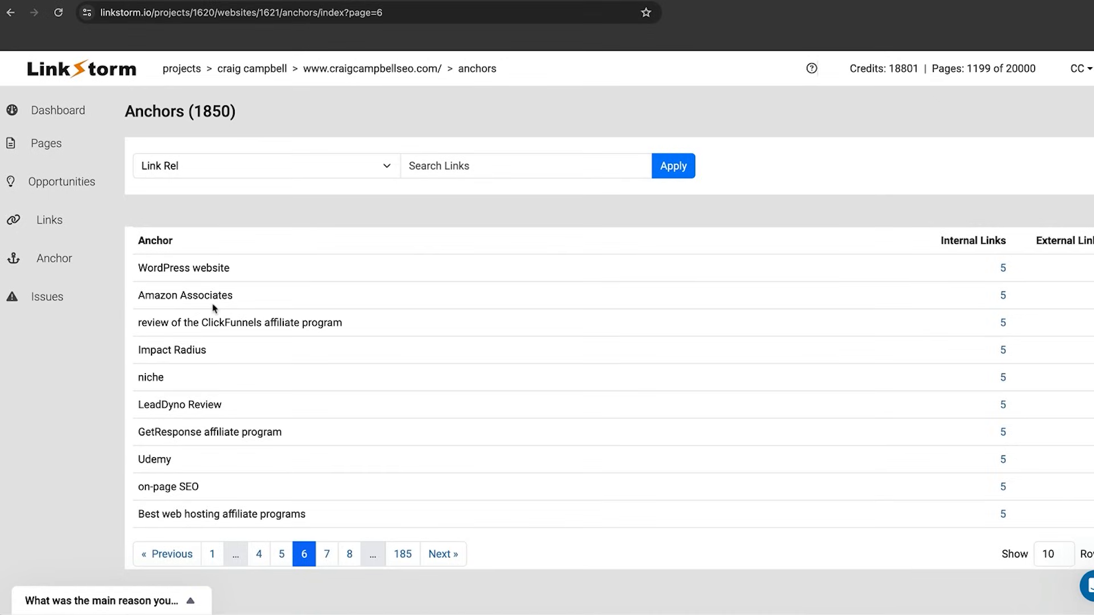
{"action": "left_click", "coordinate": [47, 296]}
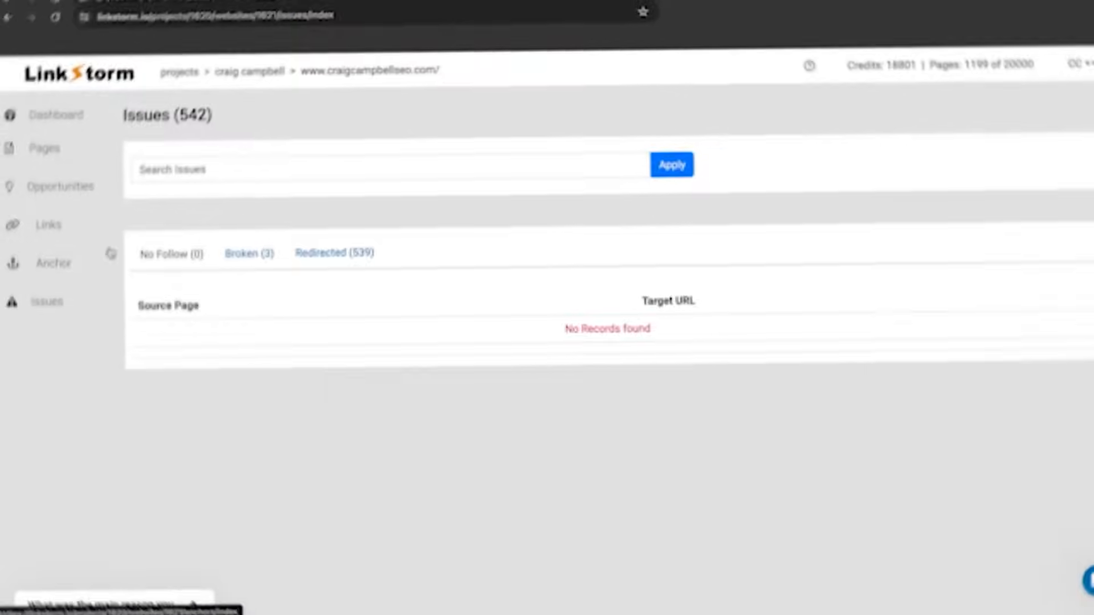
Review the 539 redirected 301 links, then the 3 broken links returning 404
{"action": "left_click", "coordinate": [335, 251]}
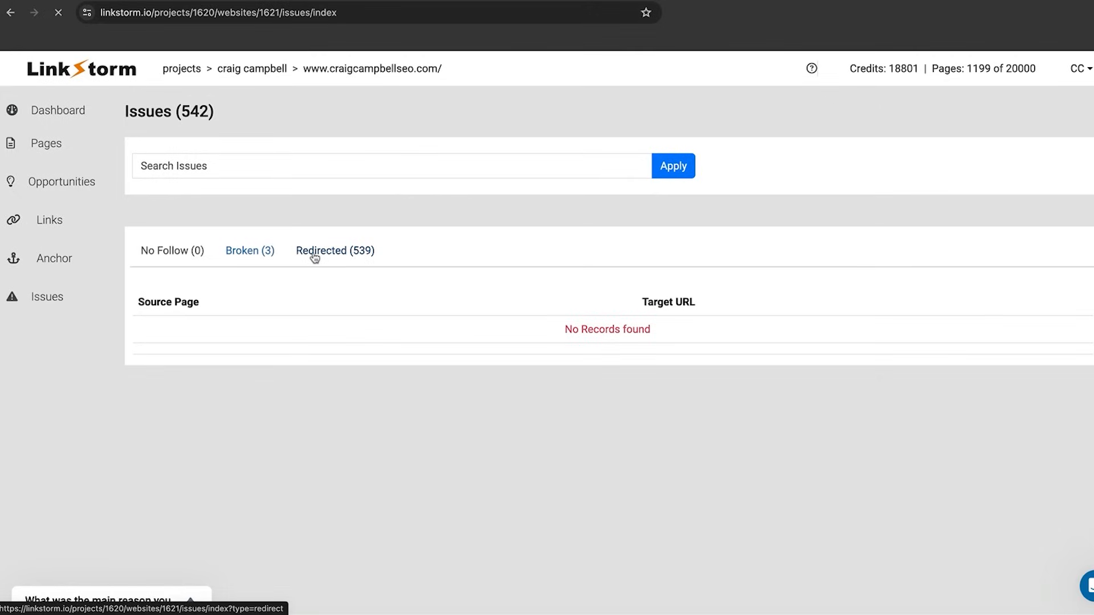
{"action": "left_click", "coordinate": [335, 250]}
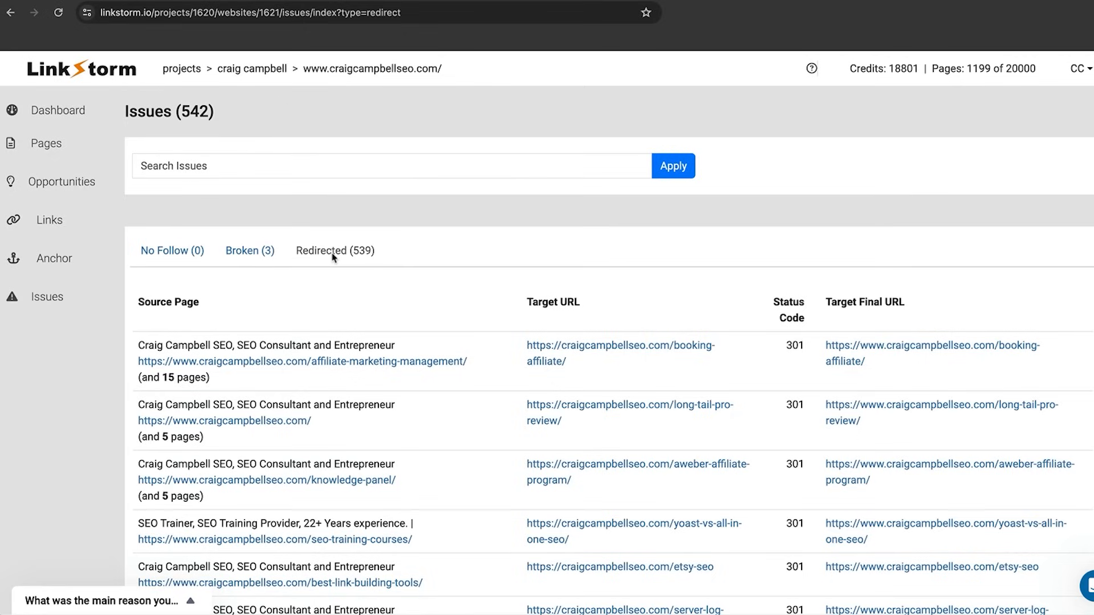
{"action": "mouse_move", "coordinate": [250, 251]}
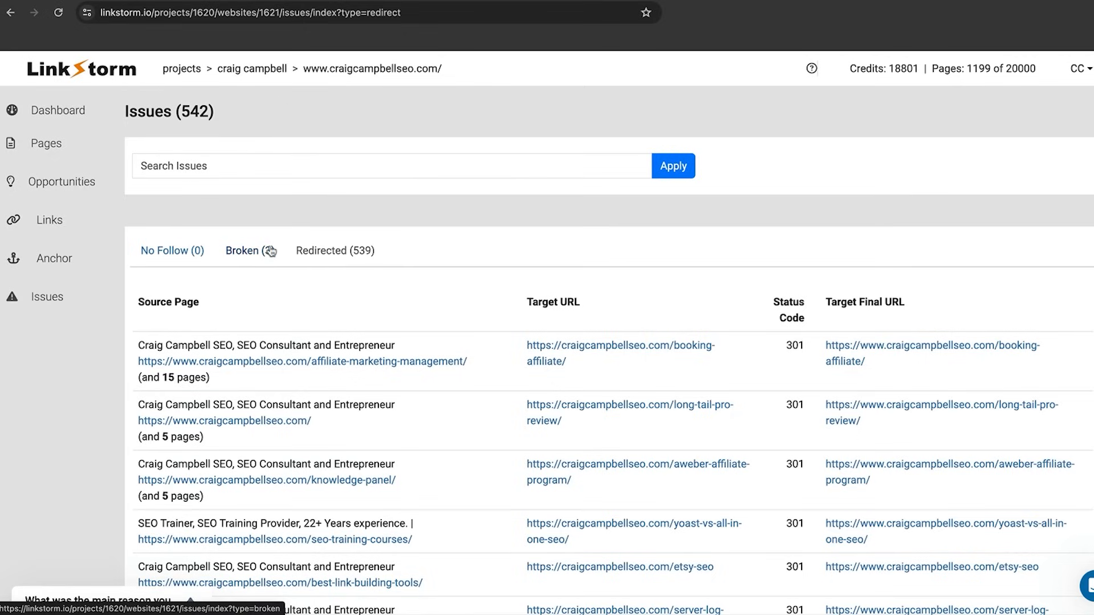
{"action": "left_click", "coordinate": [264, 251]}
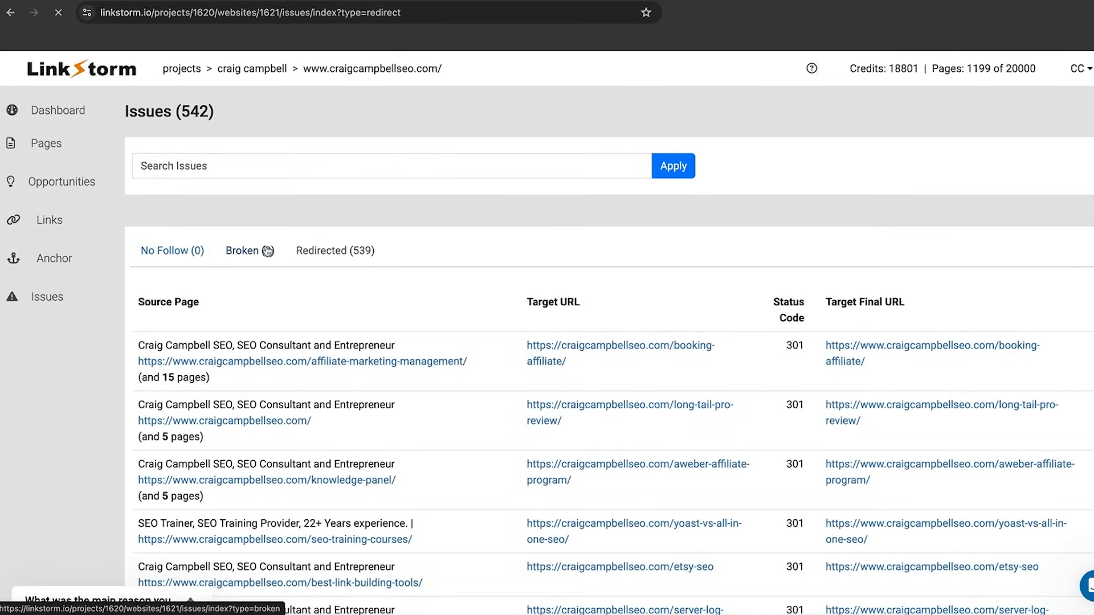
{"action": "left_click", "coordinate": [242, 250]}
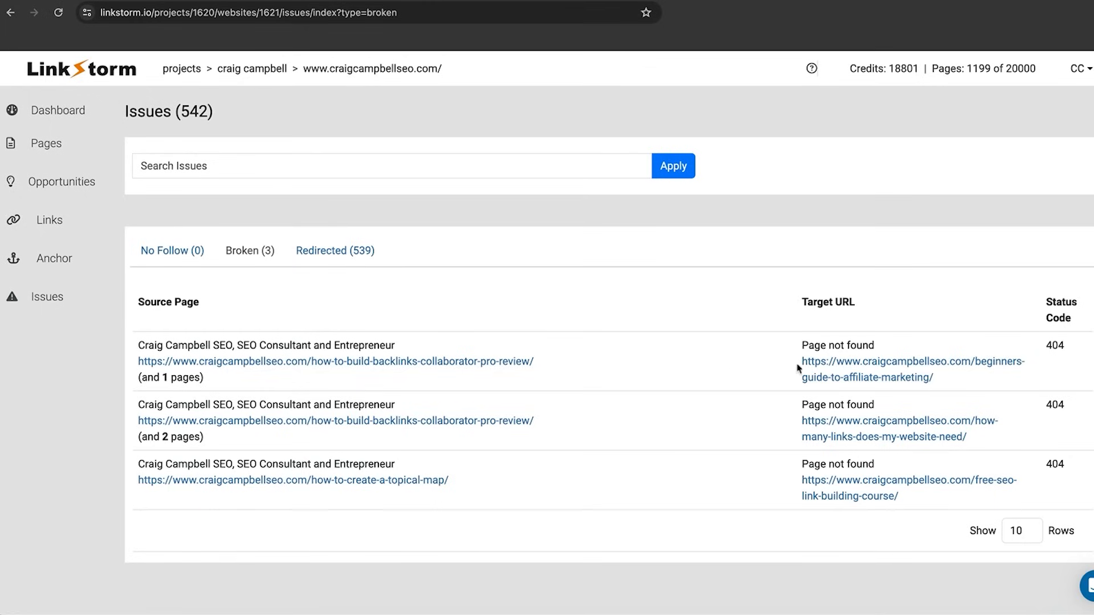
{"action": "mouse_move", "coordinate": [842, 377]}
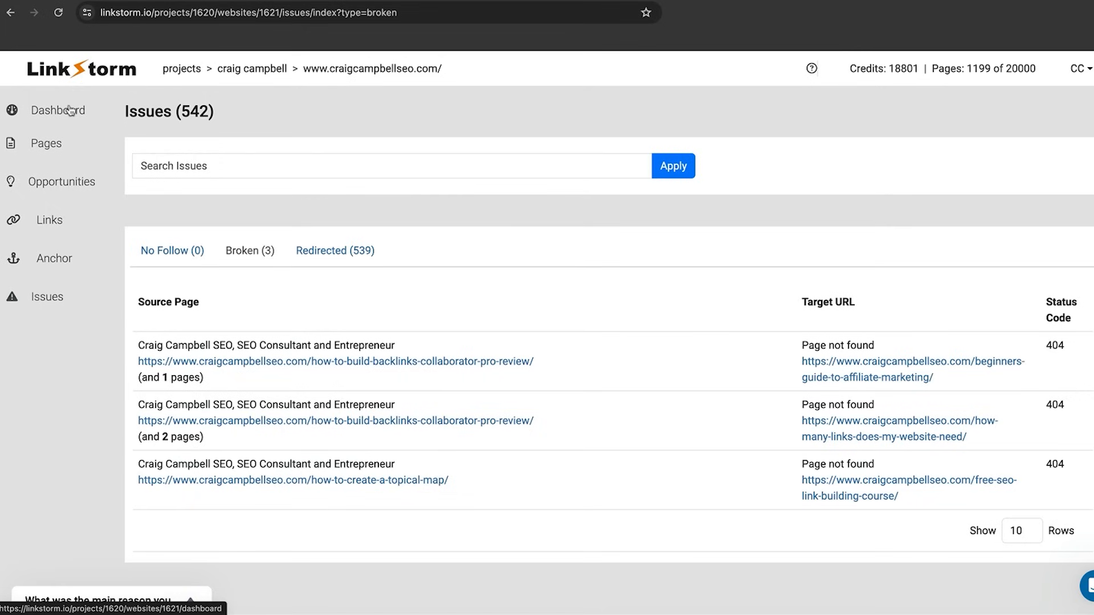
Return to the dashboard and scroll the linkstorm.io homepage to 'How can LinkStorm help you?'
{"action": "left_click", "coordinate": [58, 109]}
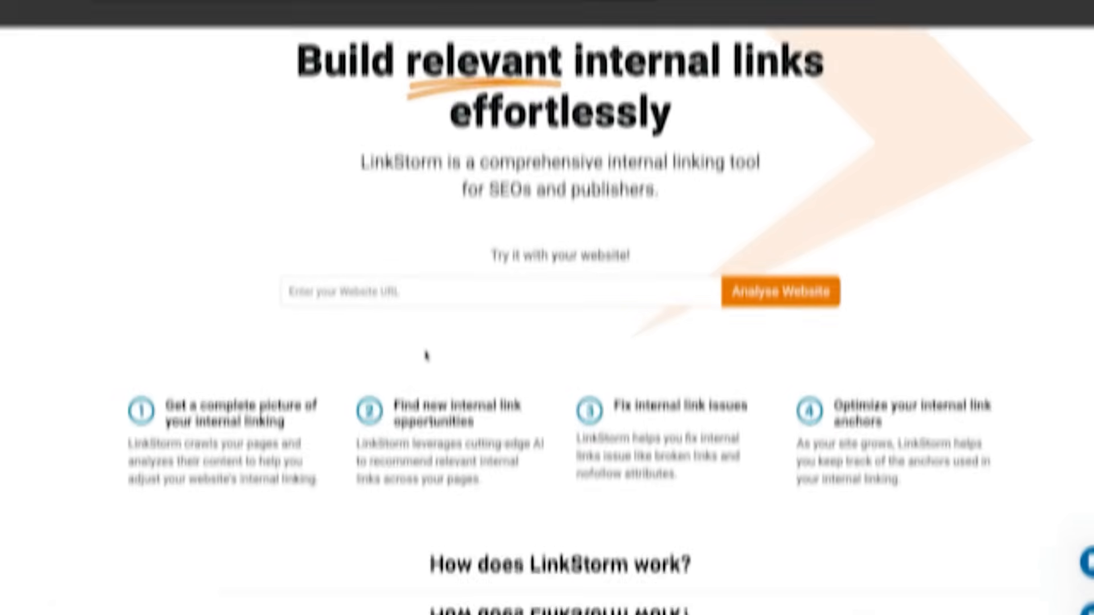
{"action": "scroll", "scroll_direction": "down", "scroll_amount": 3}
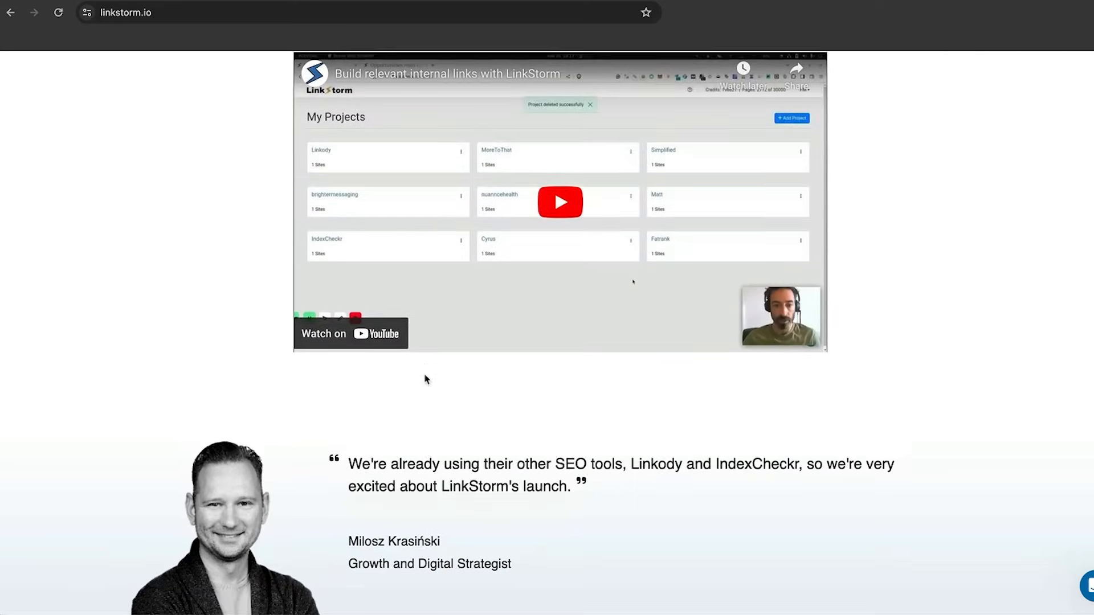
{"action": "scroll", "scroll_direction": "down", "scroll_amount": 3}
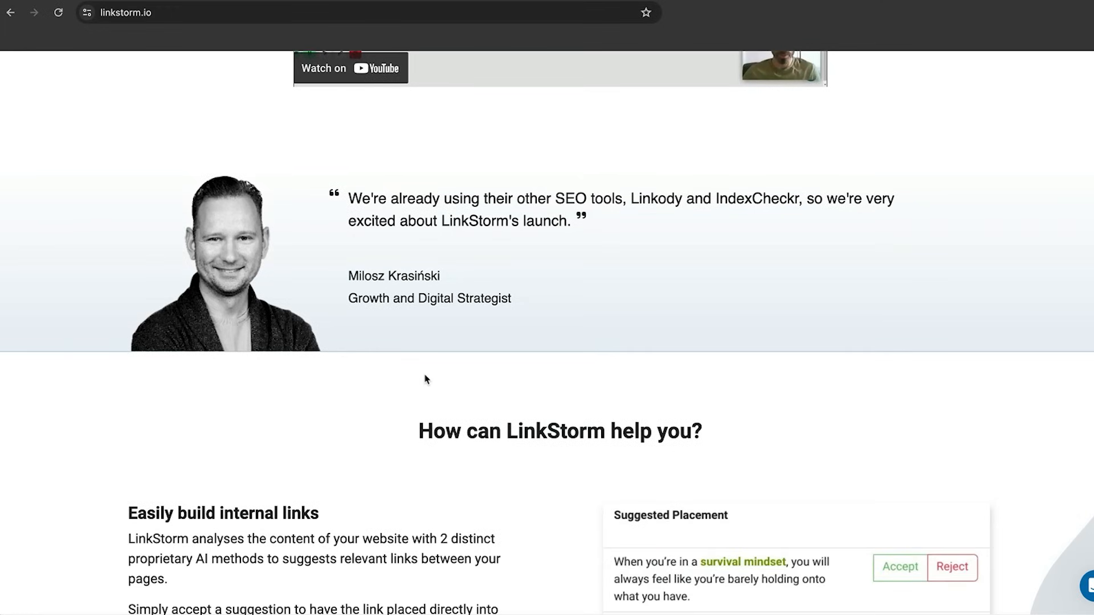
{"action": "scroll", "scroll_direction": "down", "scroll_amount": 3}
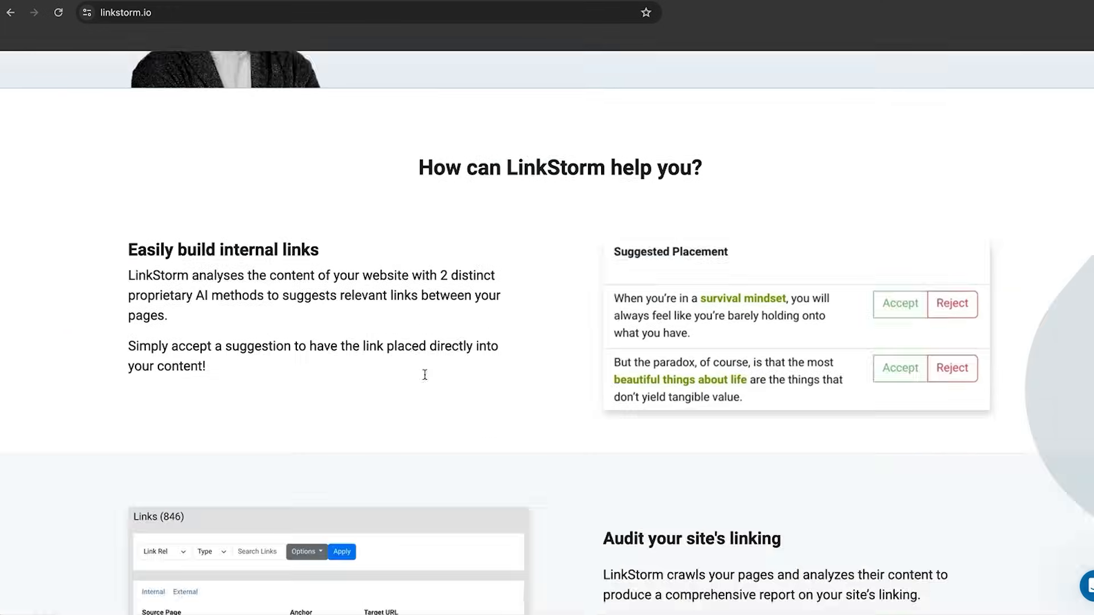
{"action": "scroll", "scroll_direction": "down", "scroll_amount": 3}
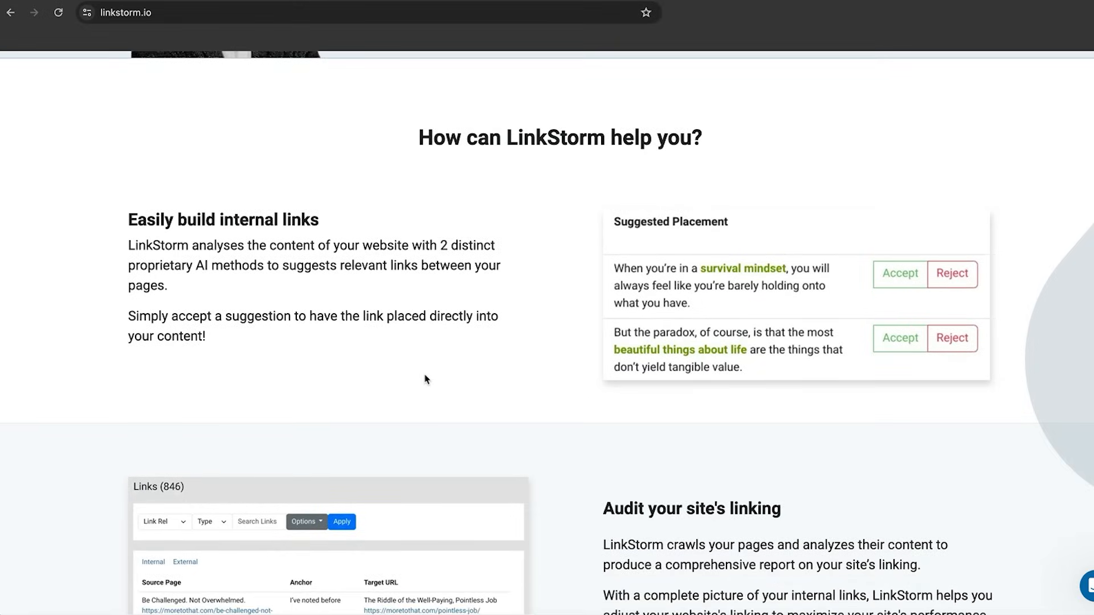